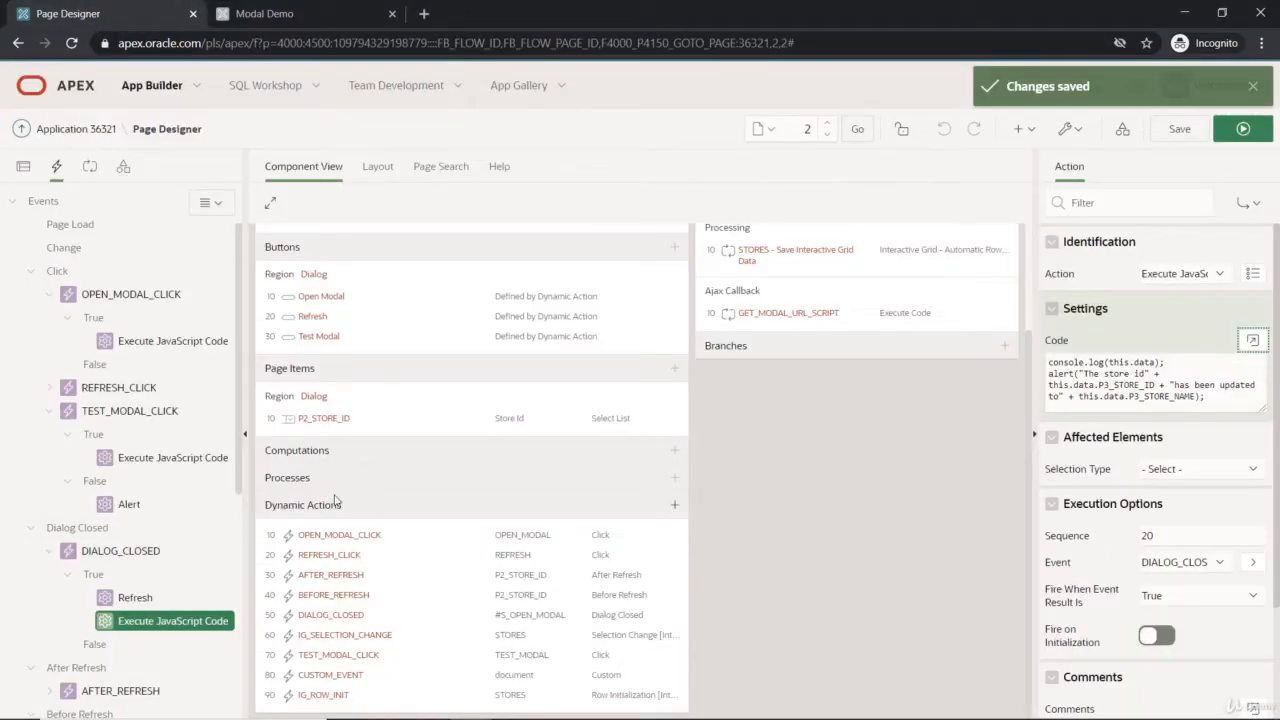
Inspect the OPEN_MODAL_CLICK dynamic action's When > Event setting, keeping Click.
click(1164, 338)
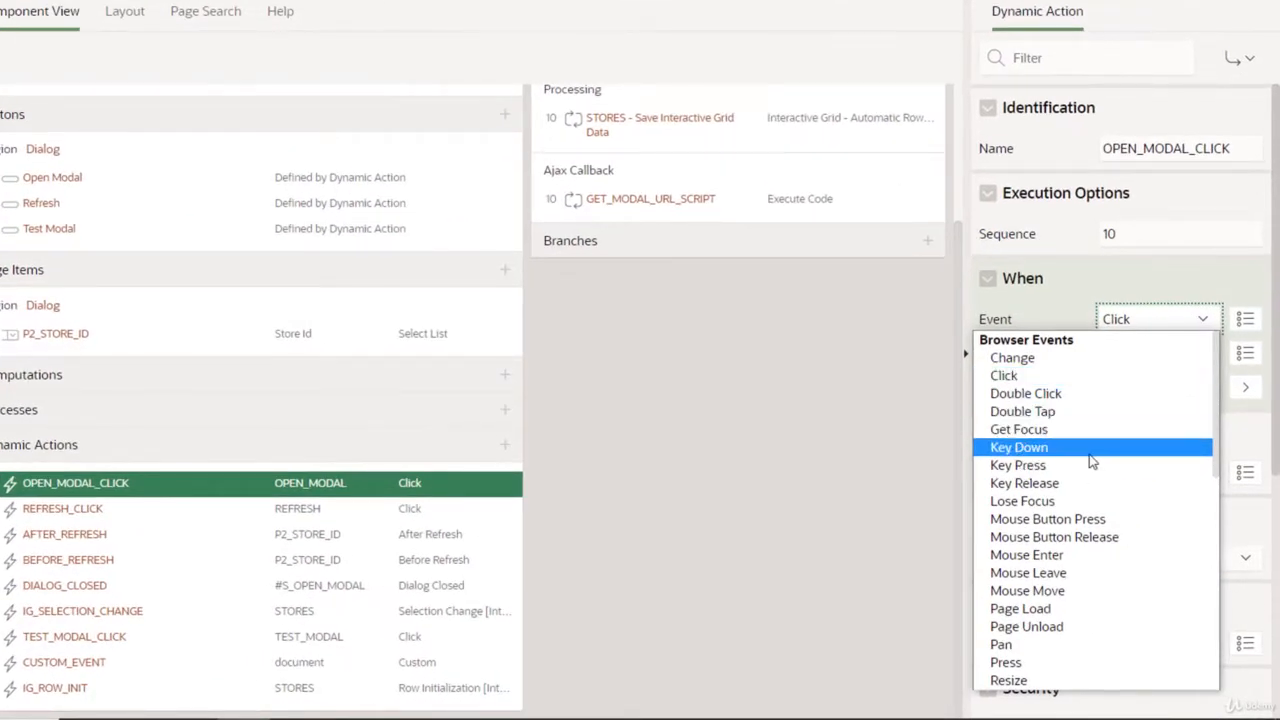
mouse_move(1004, 376)
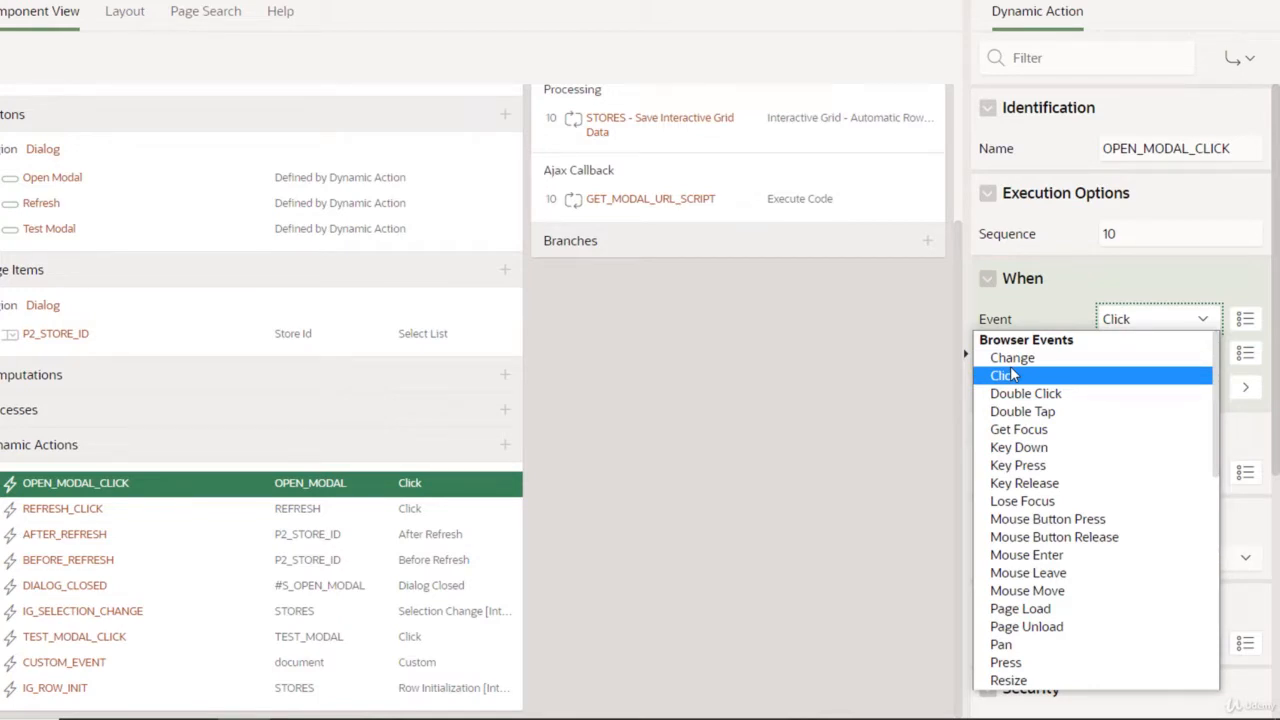
mouse_move(1012, 356)
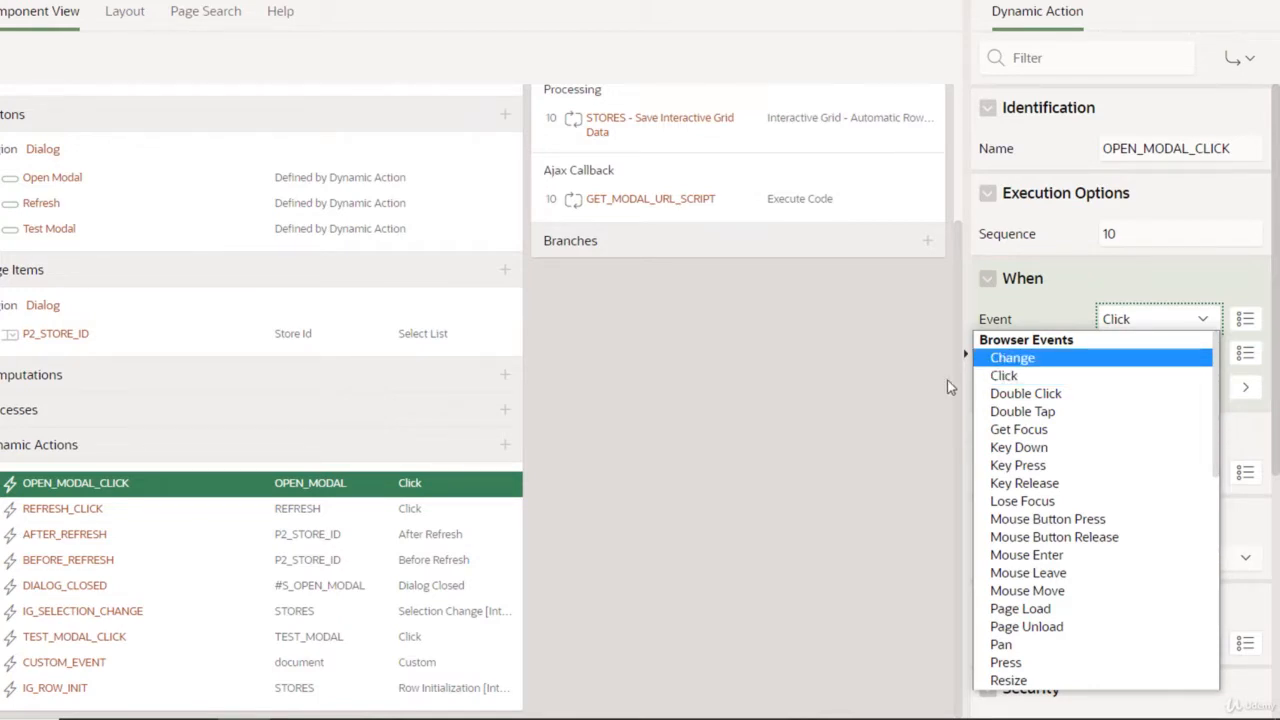
scroll(down, 3)
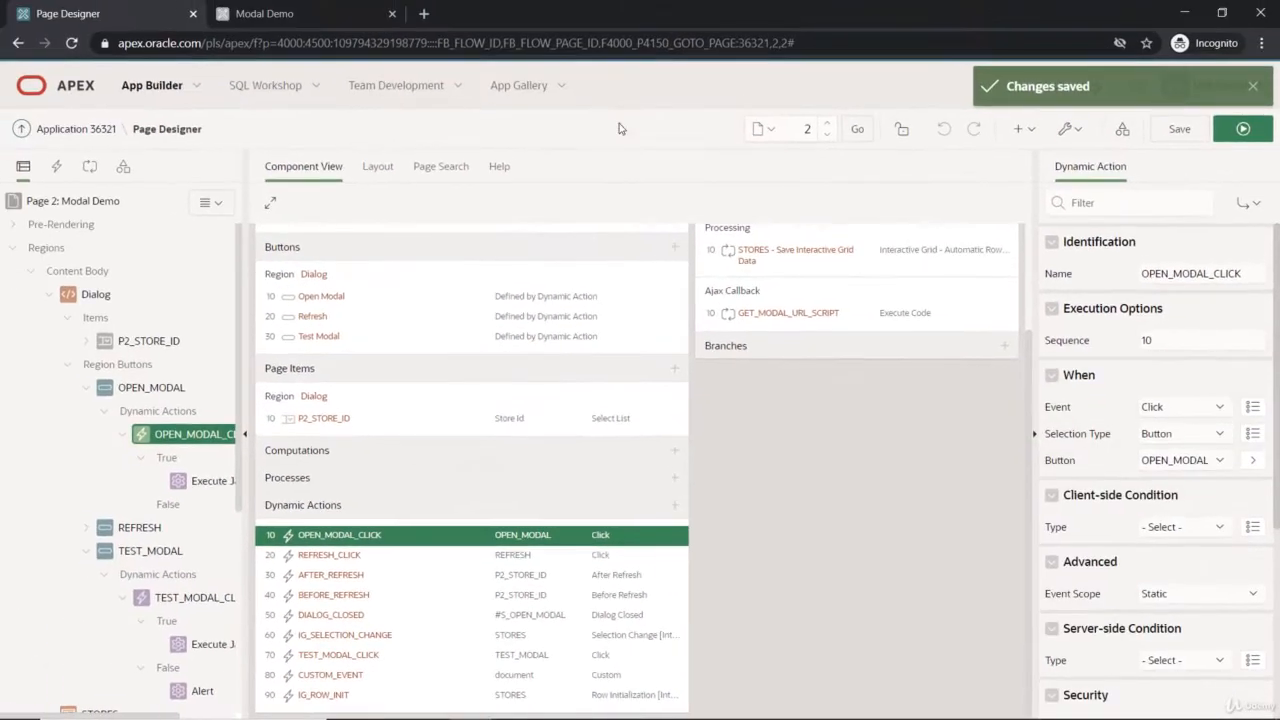
View the Execute JavaScript Code action under OPEN_MODAL_CLICK, then the Modal Demo page's JavaScript properties.
click(264, 12)
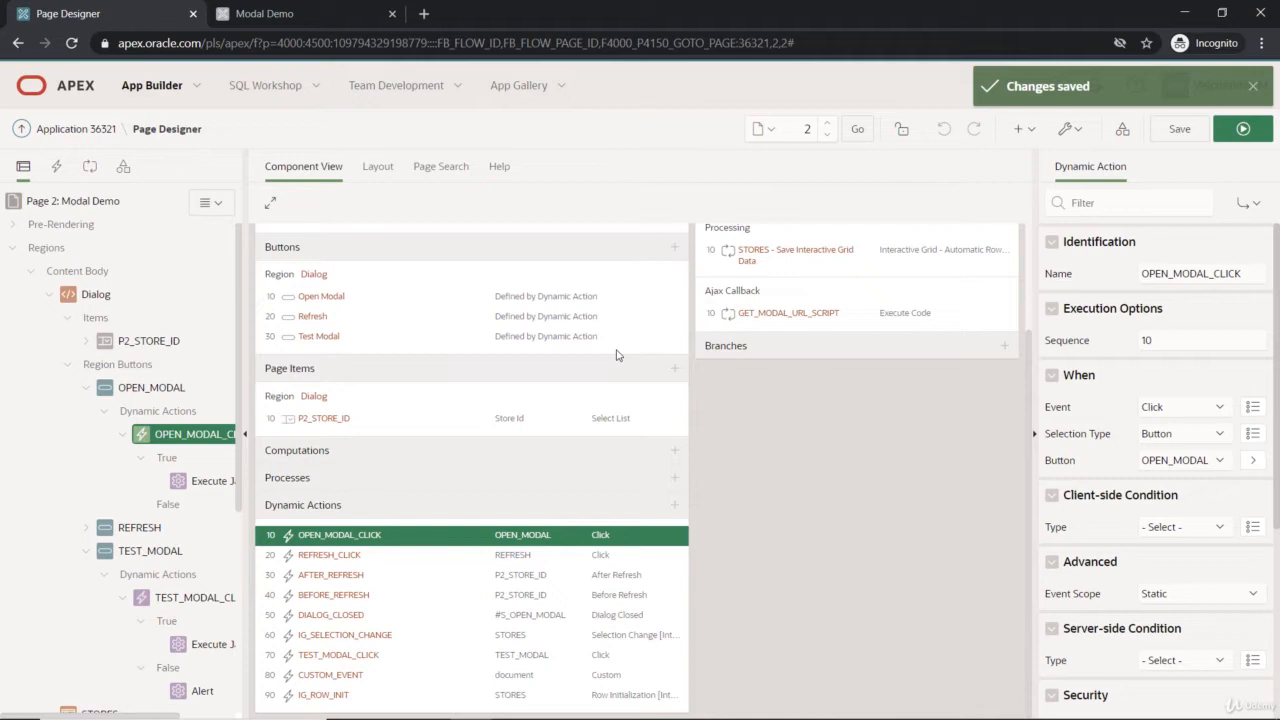
mouse_move(1156, 414)
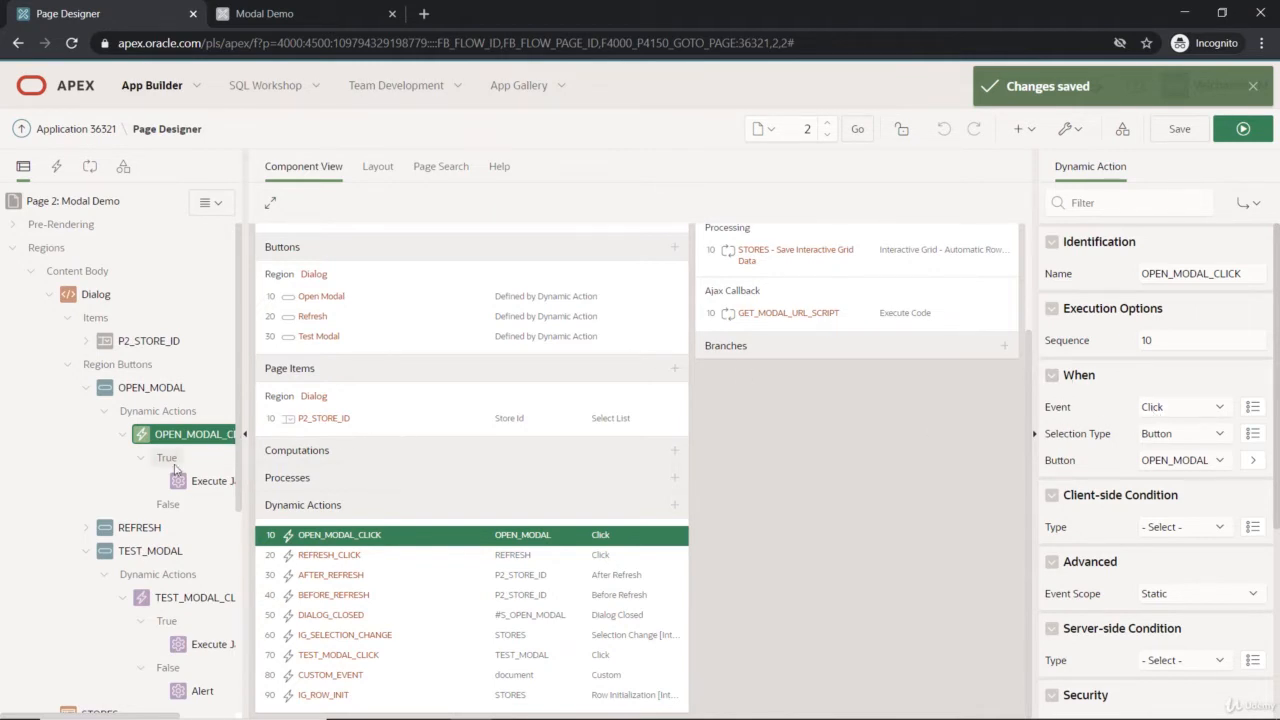
click(212, 480)
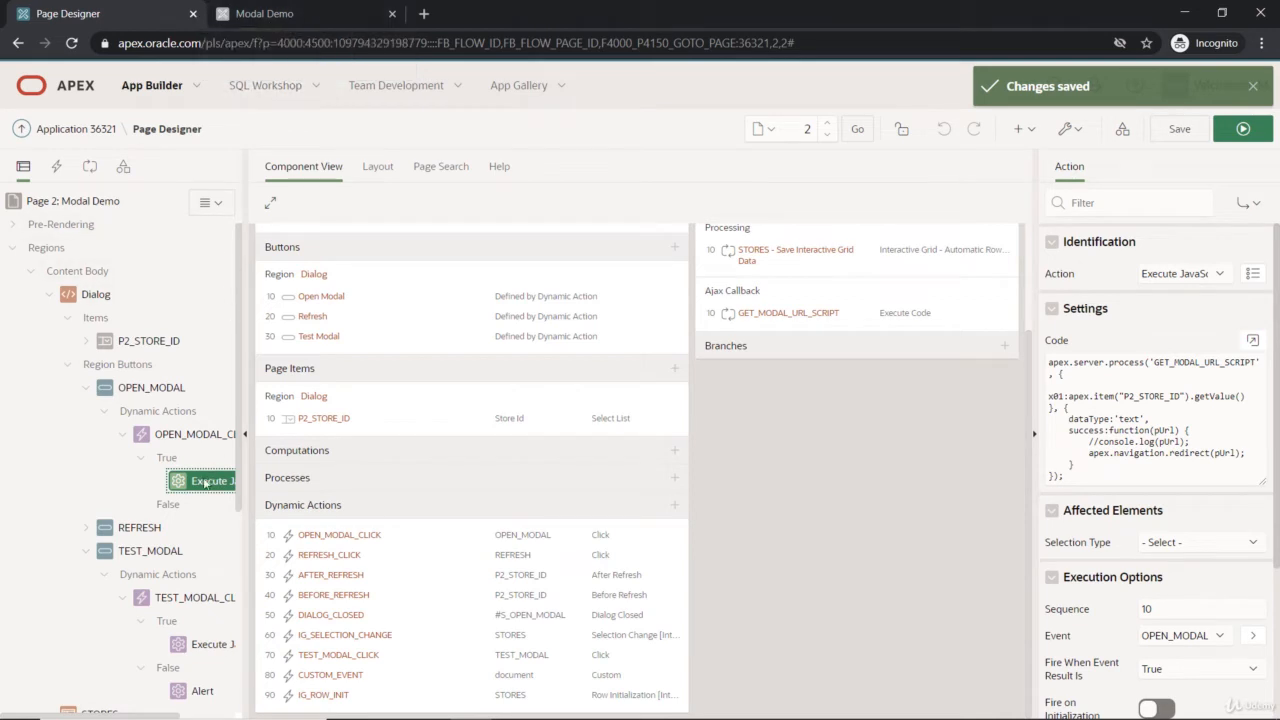
right_click(212, 480)
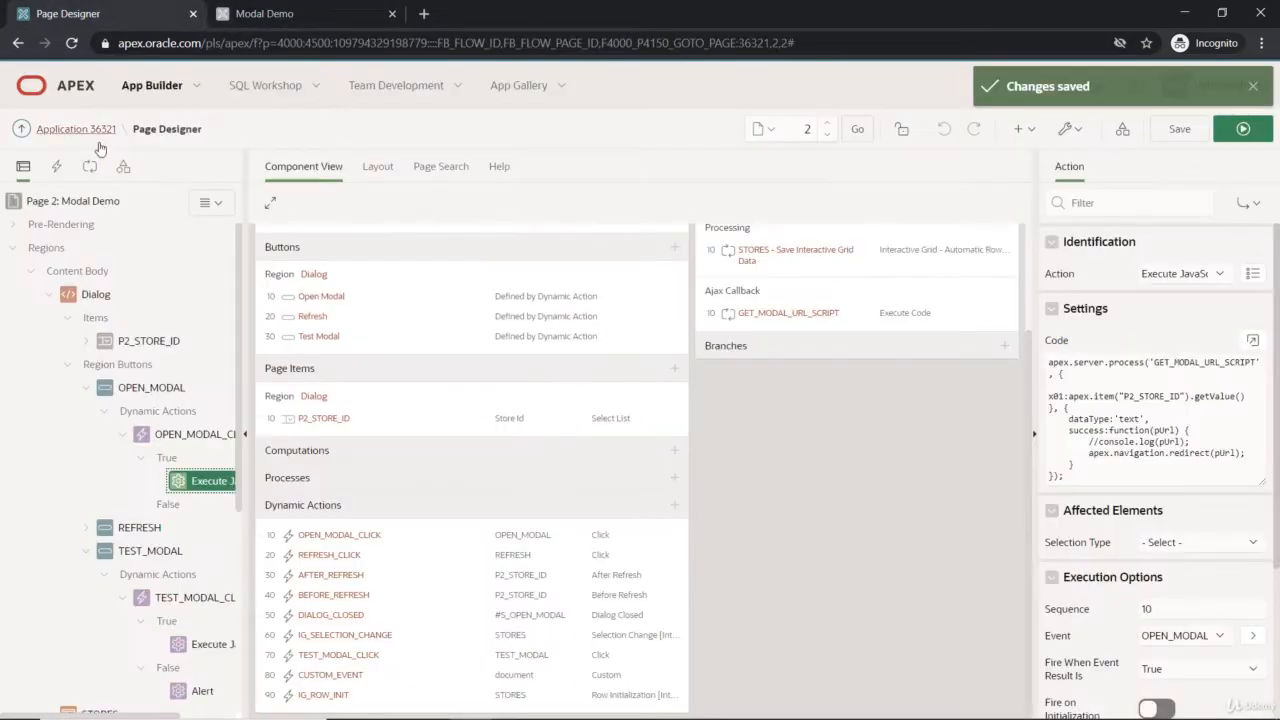
click(72, 200)
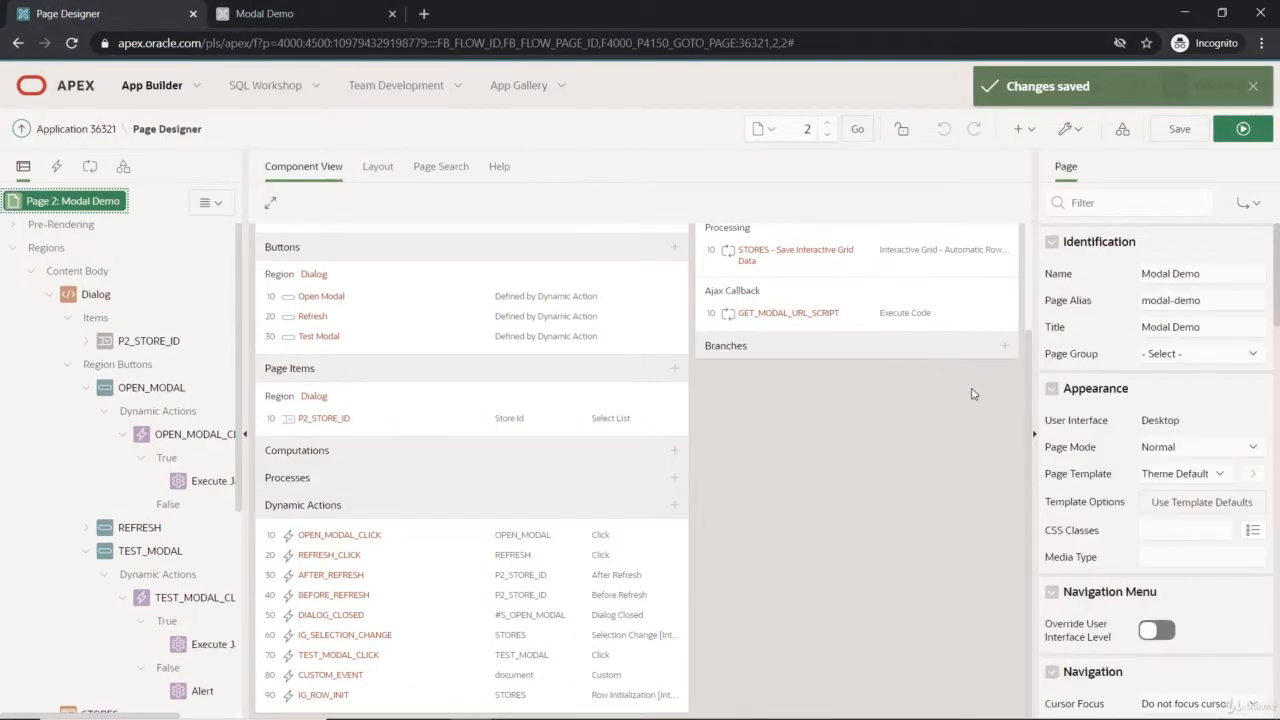
scroll(down, 3)
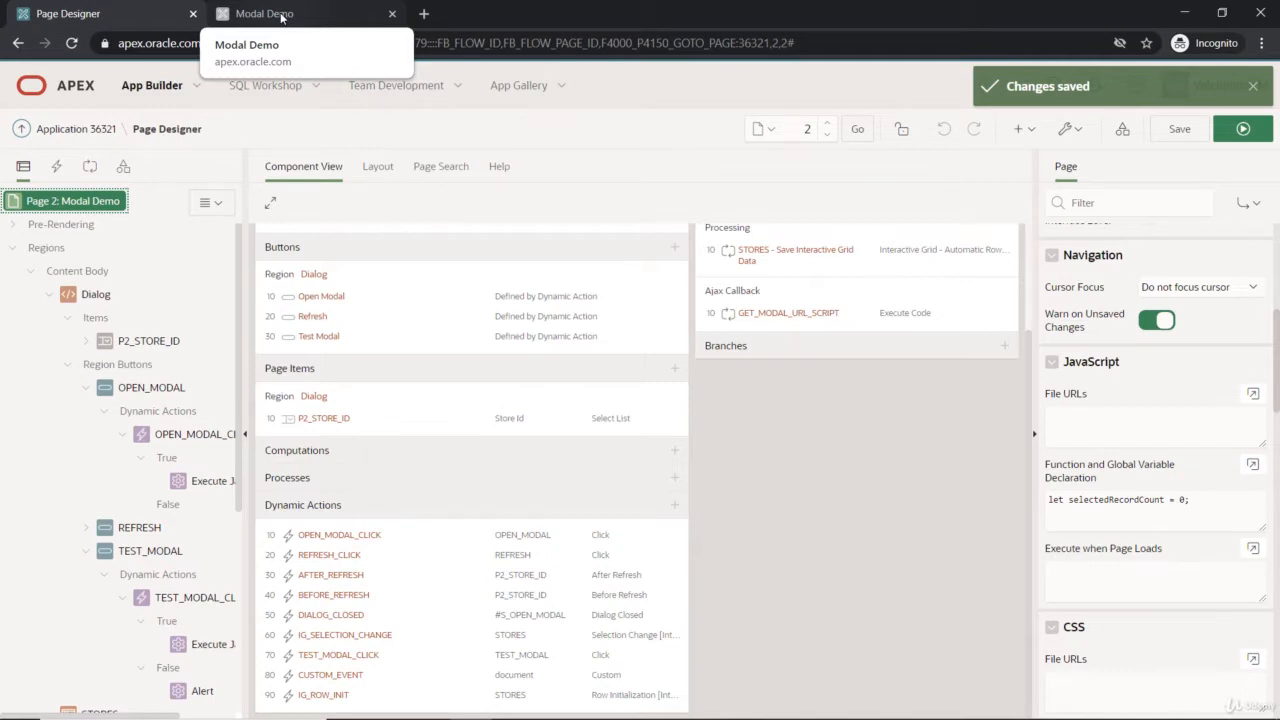
Switch to the running Modal Demo app, bring up the DevTools console, and recheck the action's code.
click(264, 12)
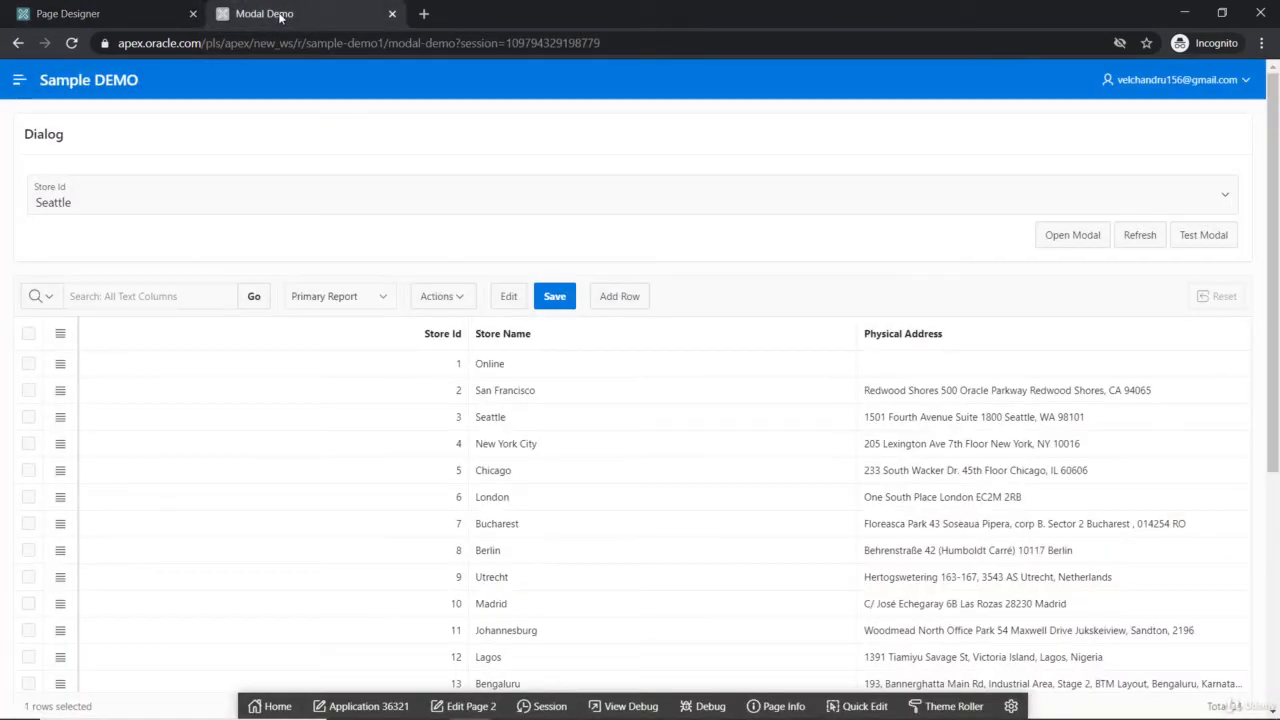
mouse_move(200, 120)
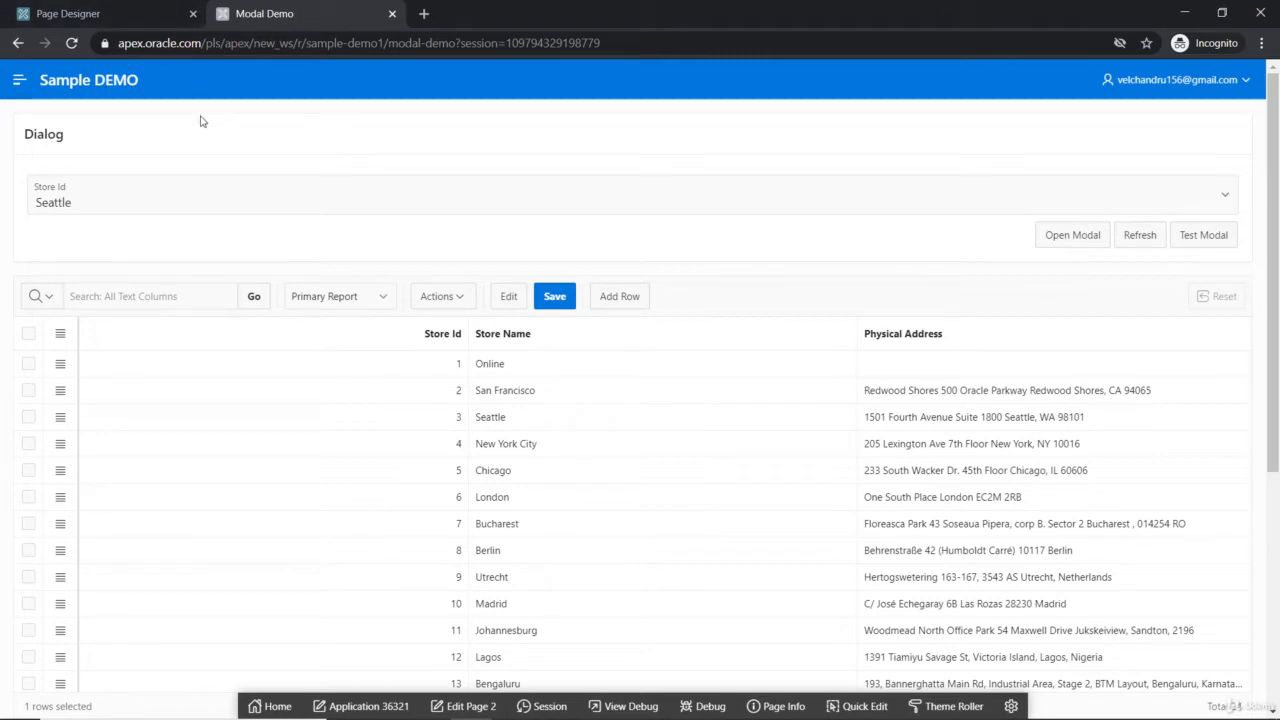
key(F12)
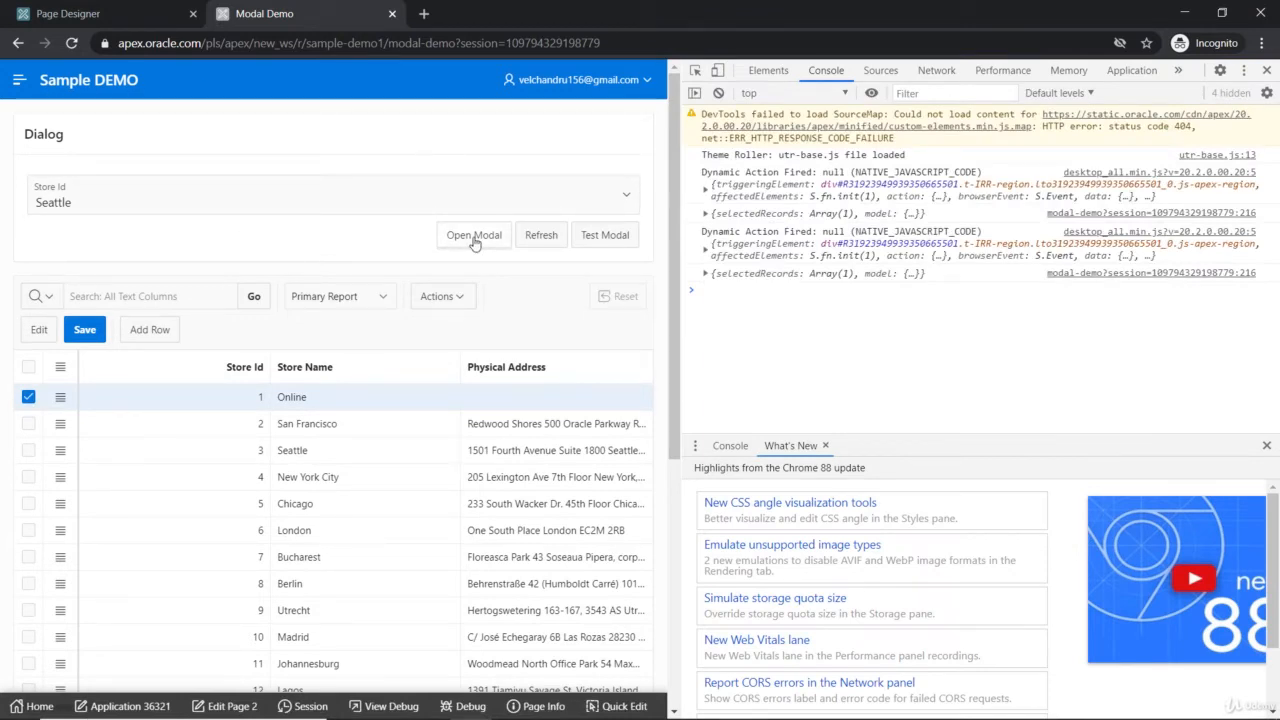
mouse_move(464, 236)
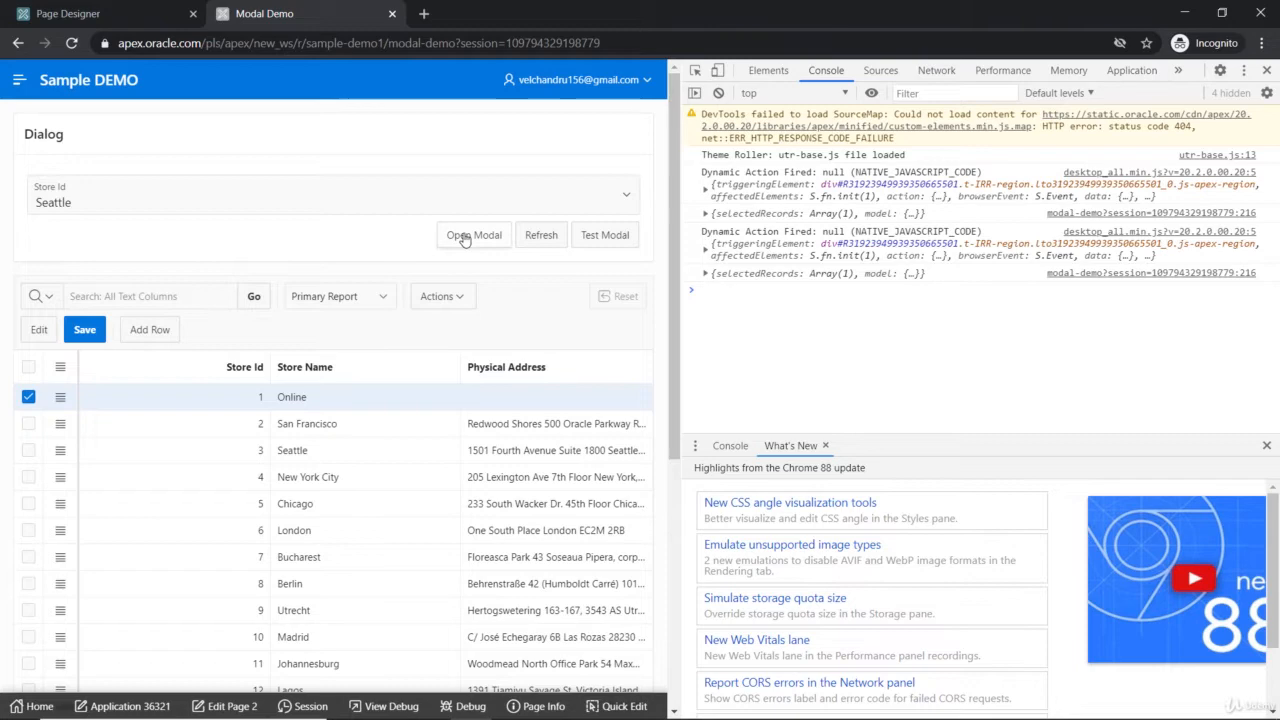
click(472, 234)
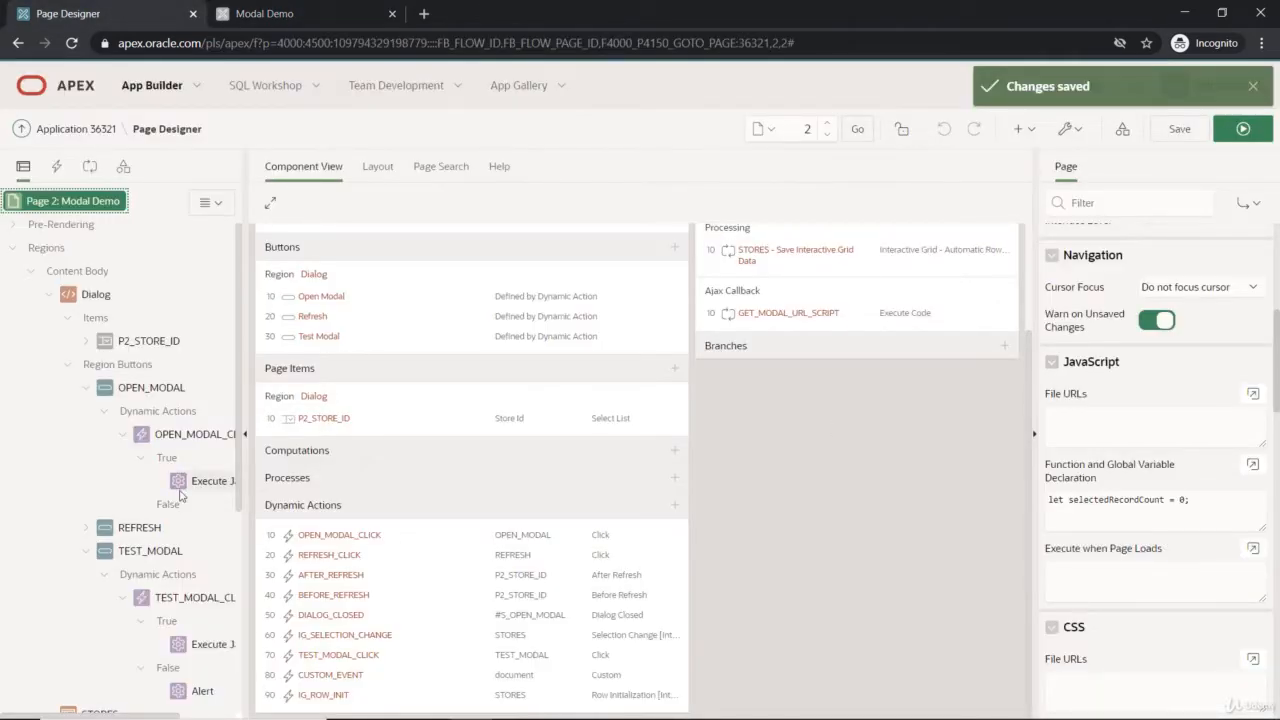
click(212, 480)
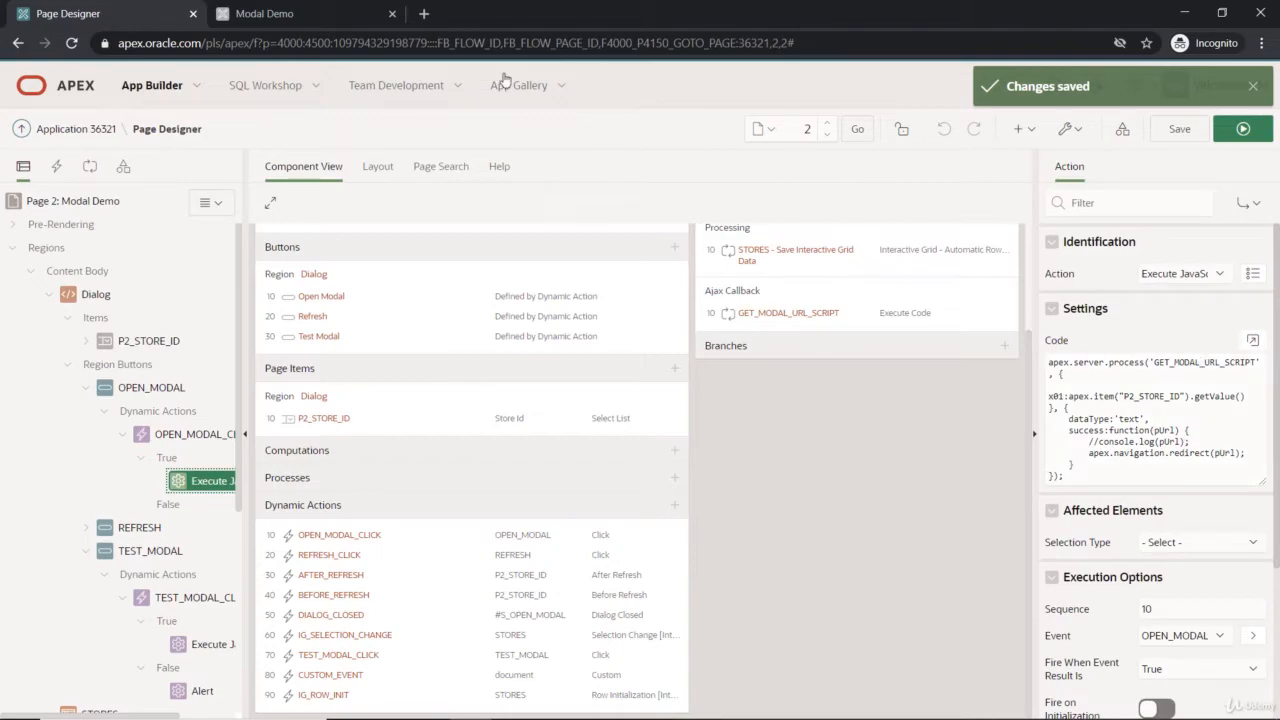
Clear the console, then launch Open Modal to show the Store Details dialog for Seattle and close it.
click(264, 12)
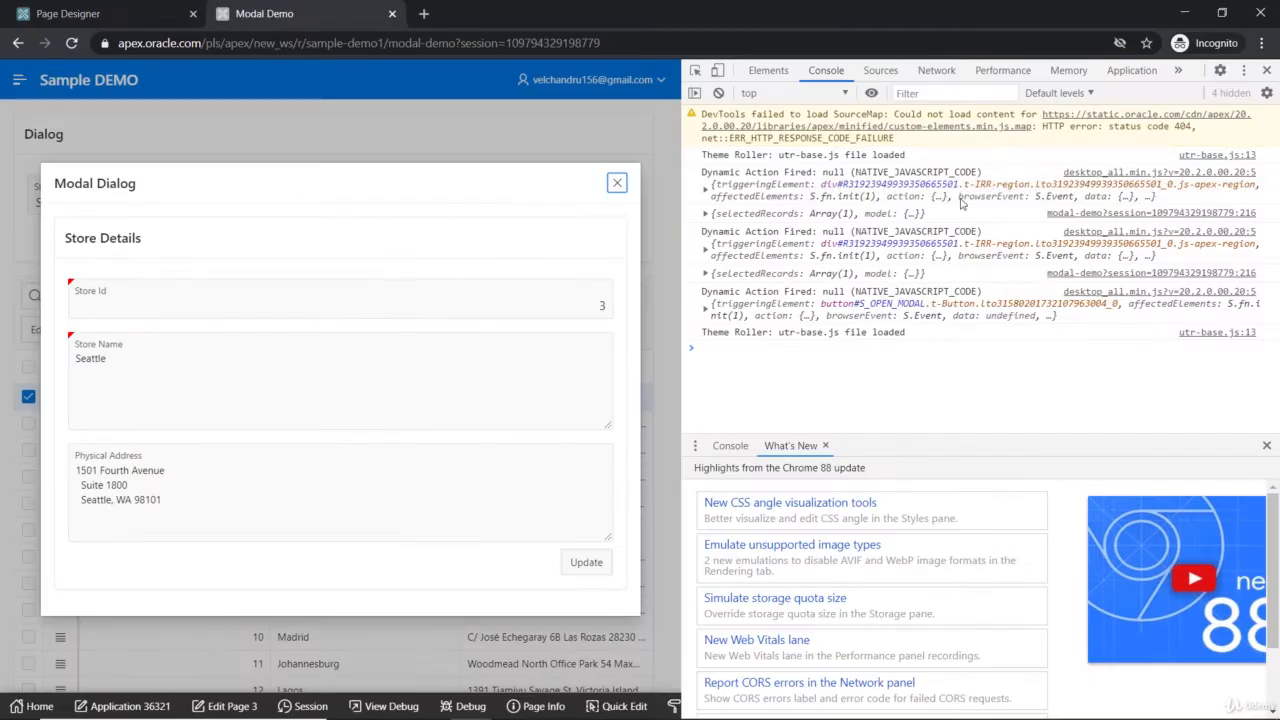
click(718, 94)
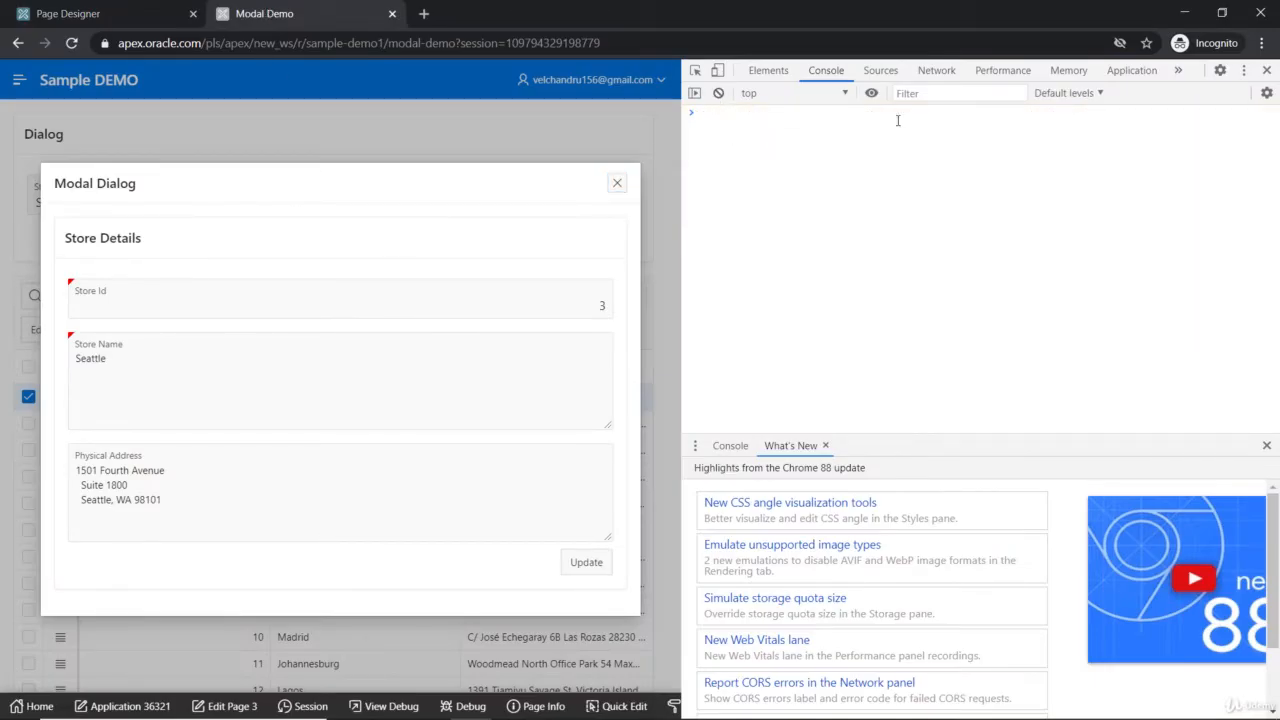
click(616, 182)
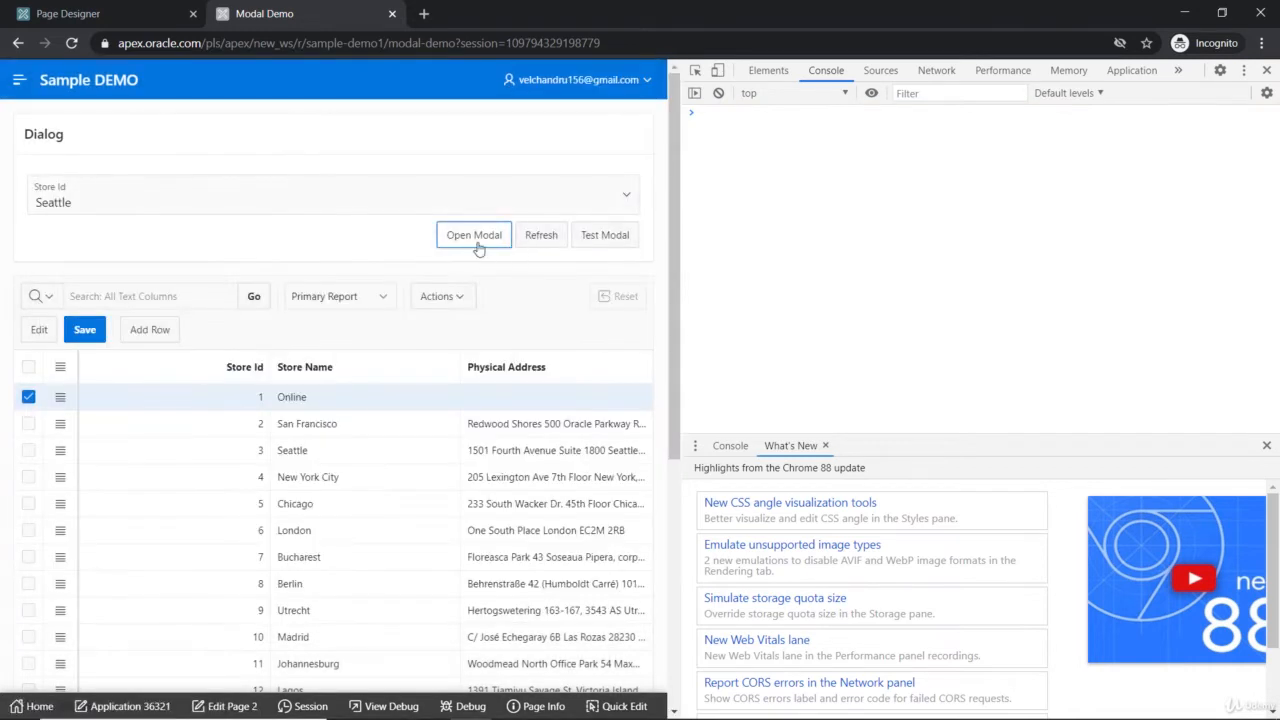
click(472, 234)
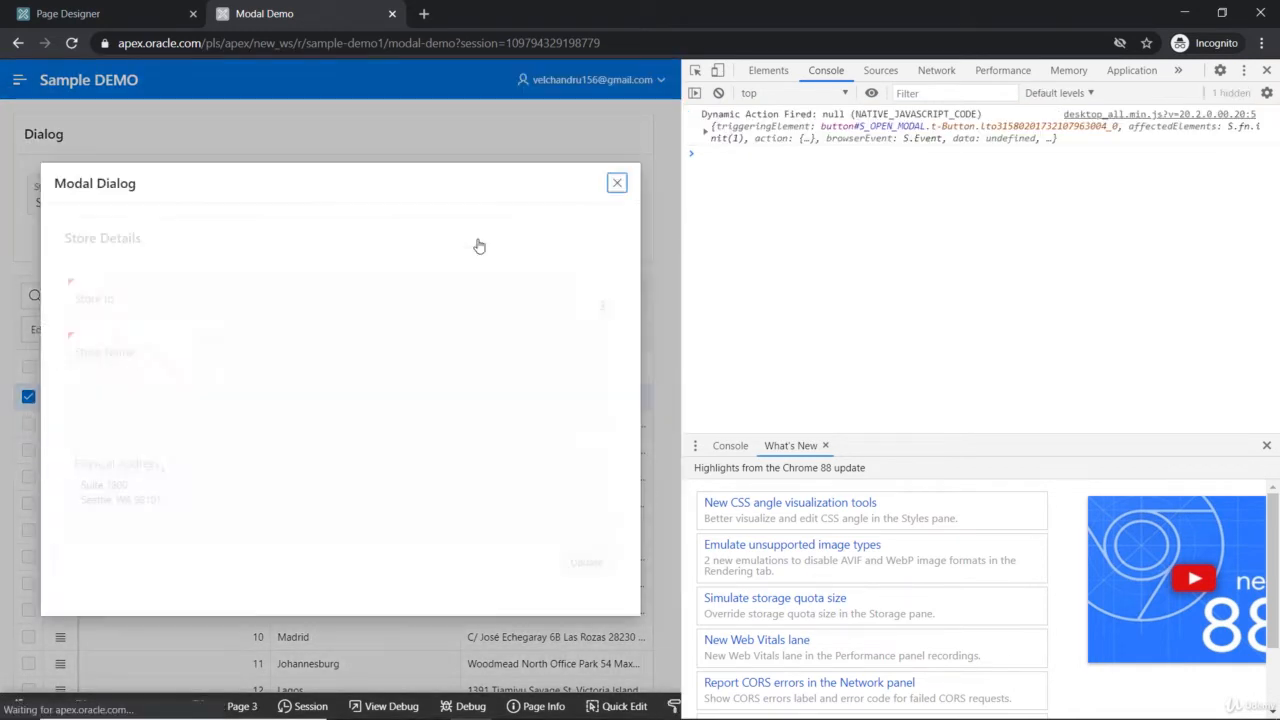
click(616, 182)
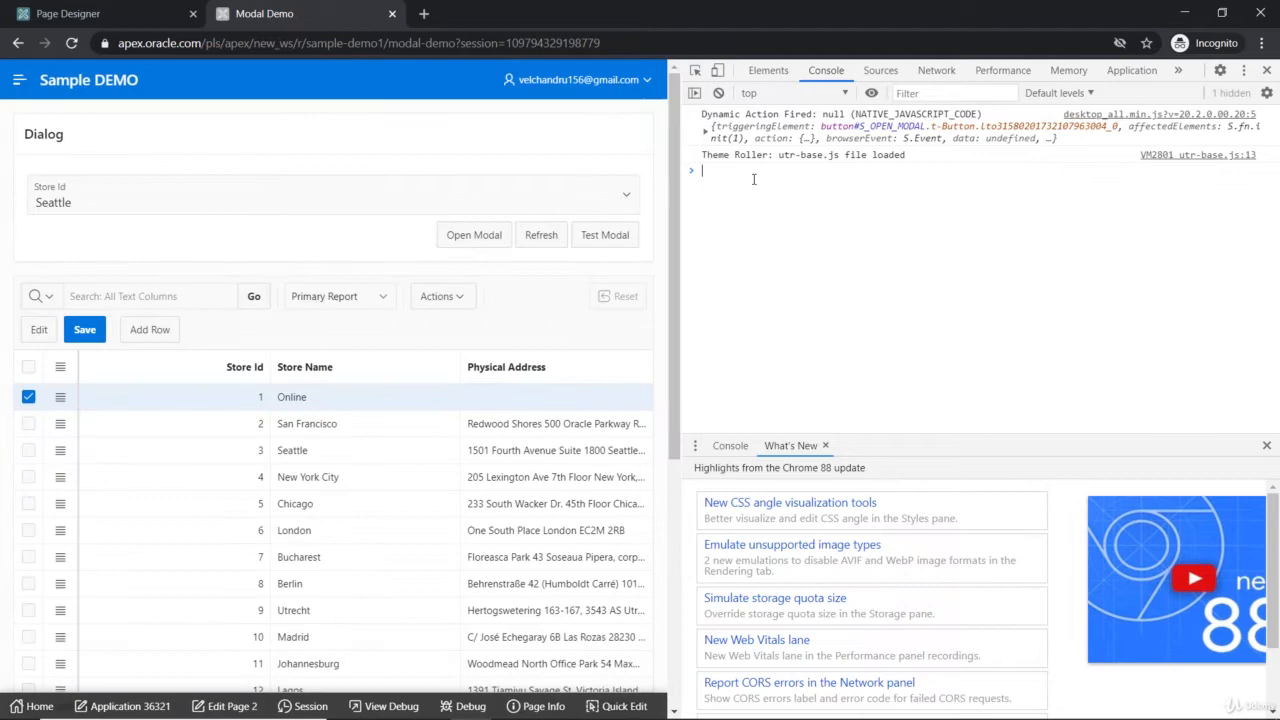
Run document.getElementById("S_OPEN_MODAL") in the console, retrying after a syntax error from a missing quote.
text(dopc)
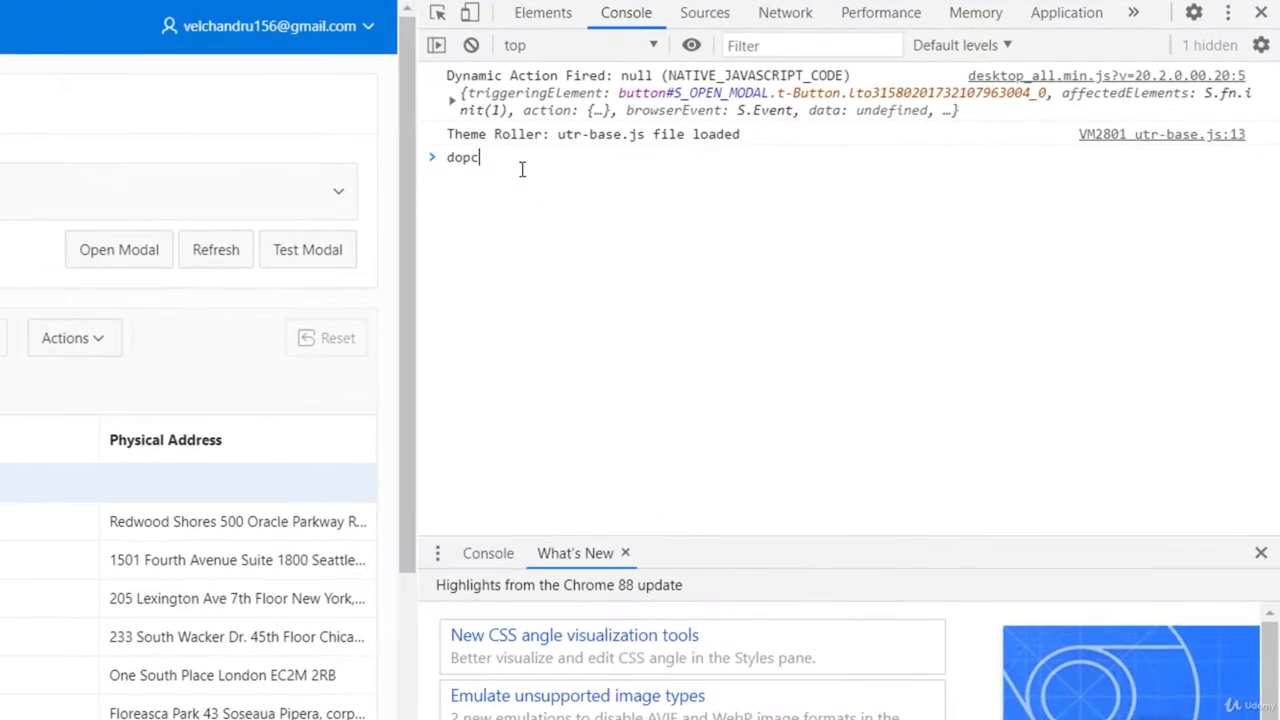
text(ument.getElementById)
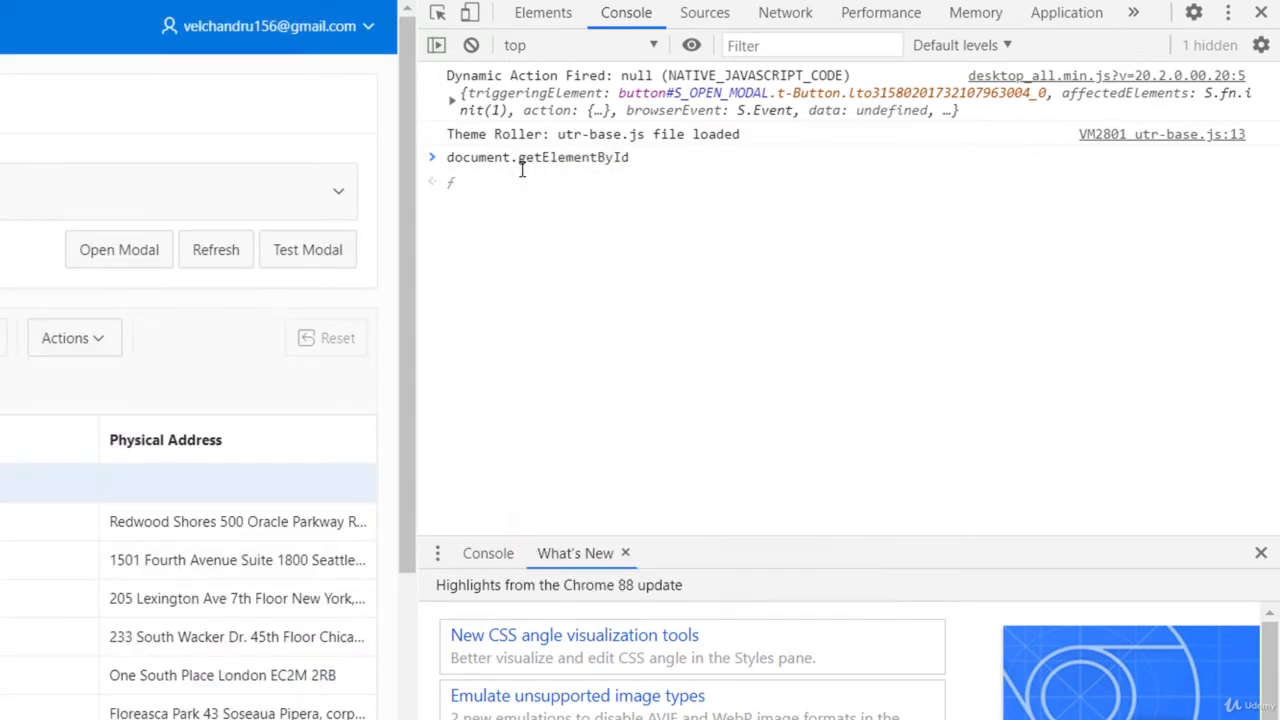
text((")
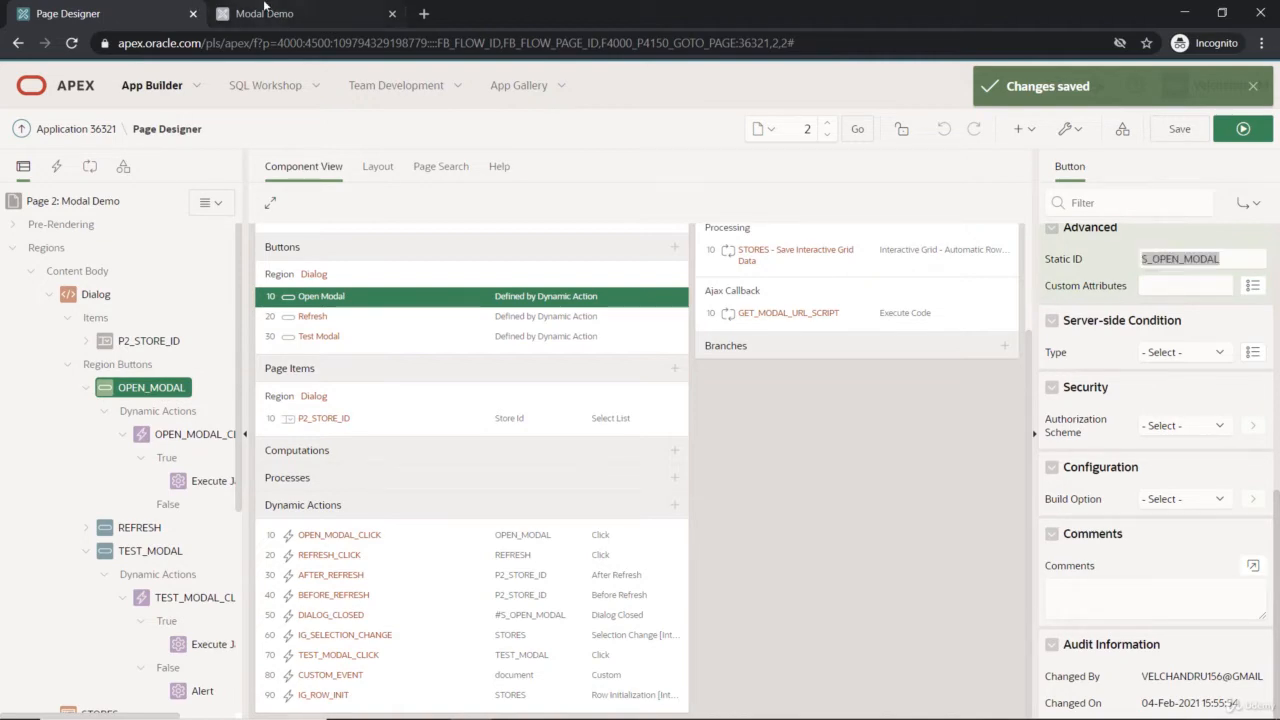
click(270, 12)
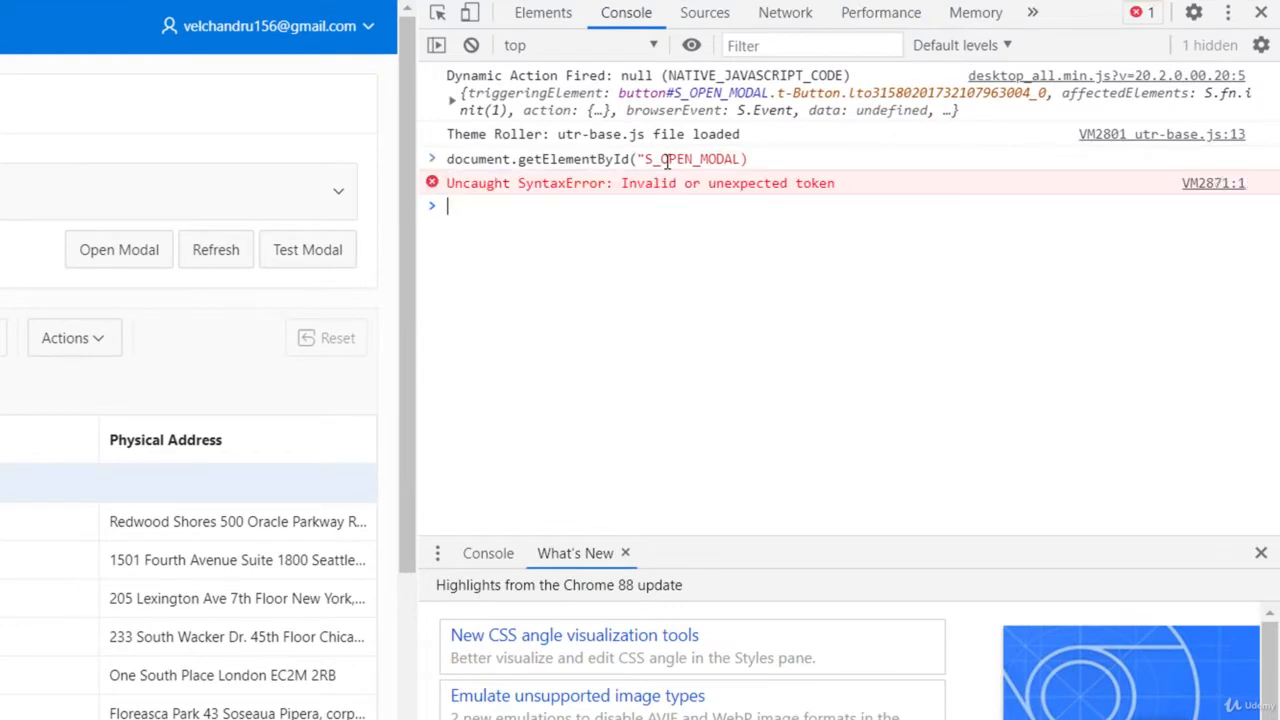
text(document.getElementById("S_OPEN_MODAL"))
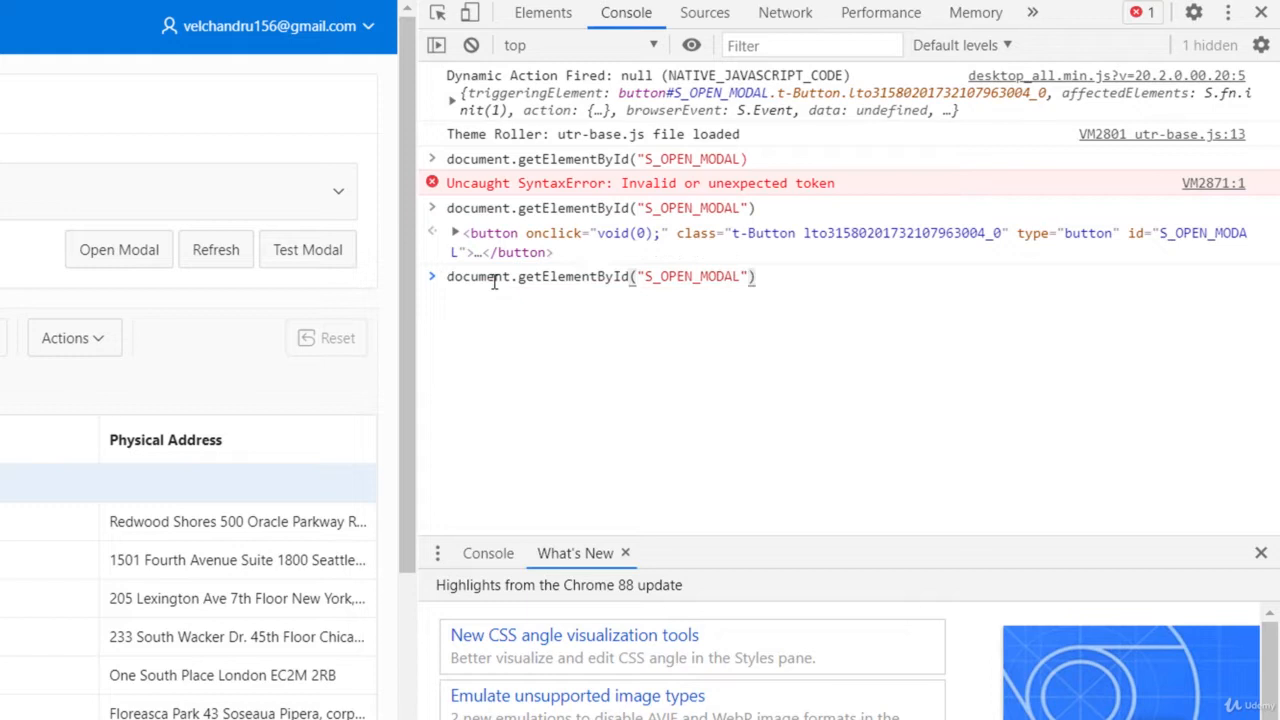
Append .addEventListener("click", to the S_OPEN_MODAL lookup, correcting the misspelled event name.
text(.add)
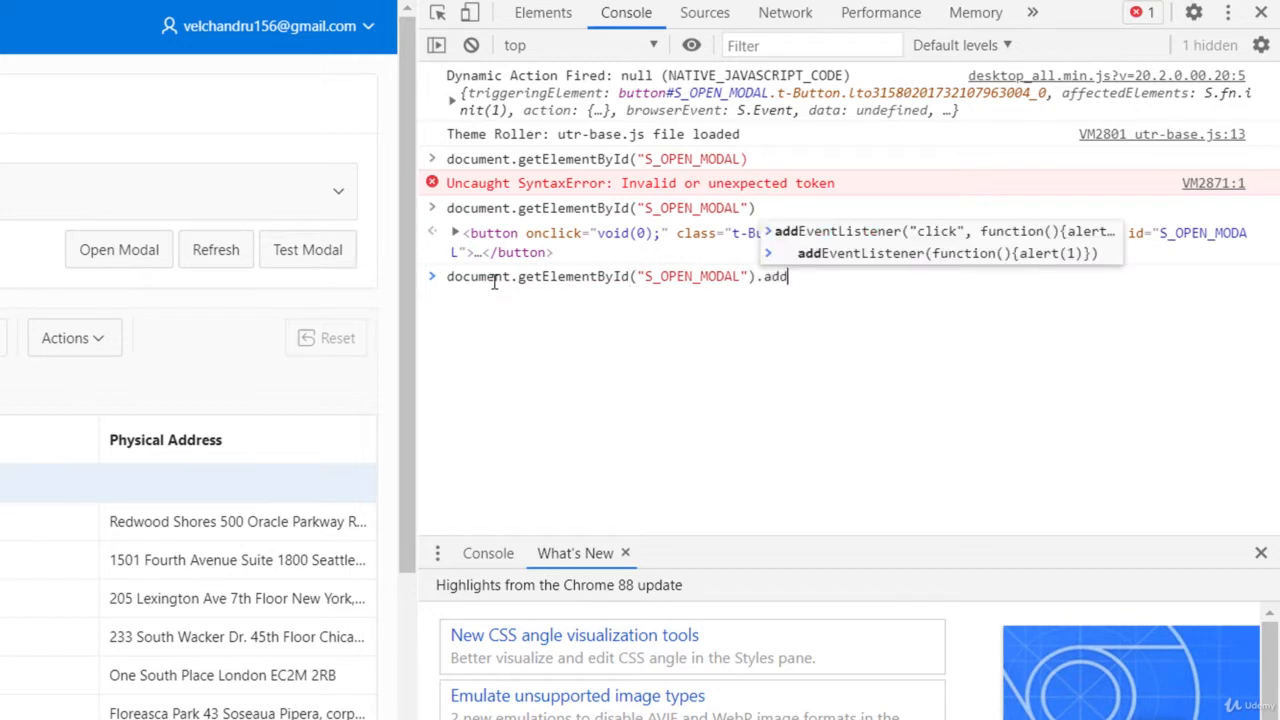
text(Ev)
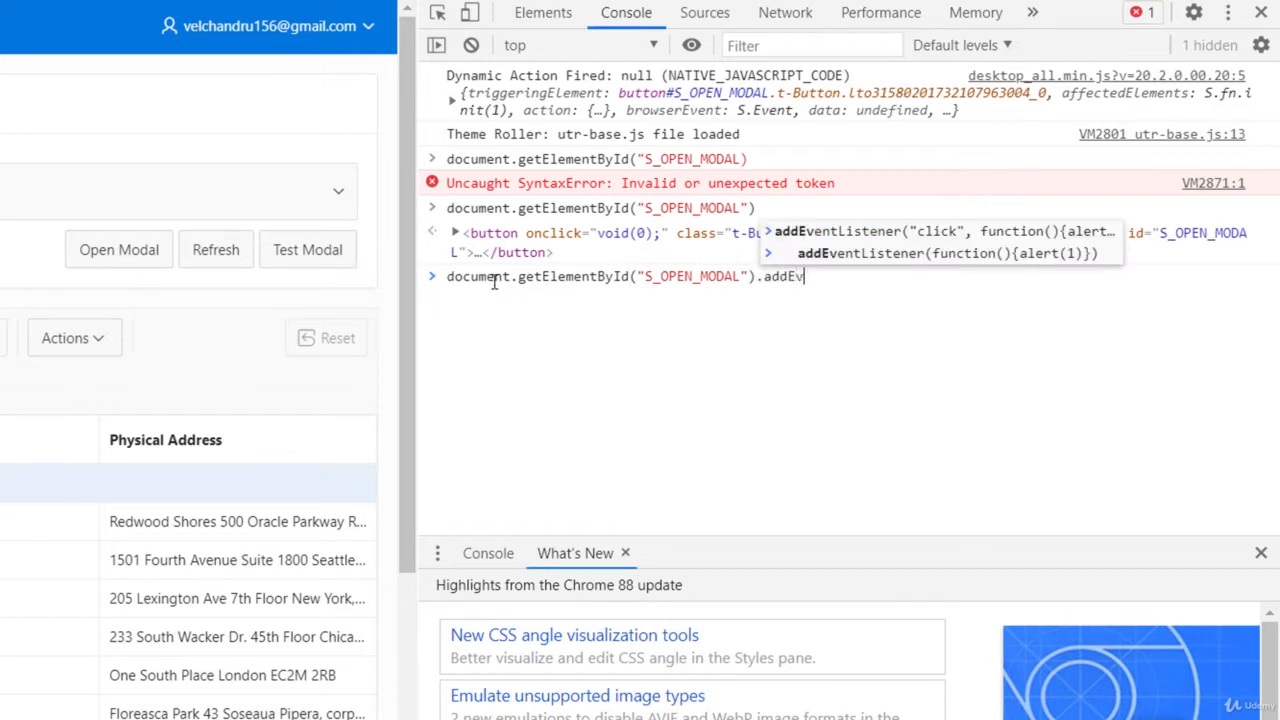
text(e)
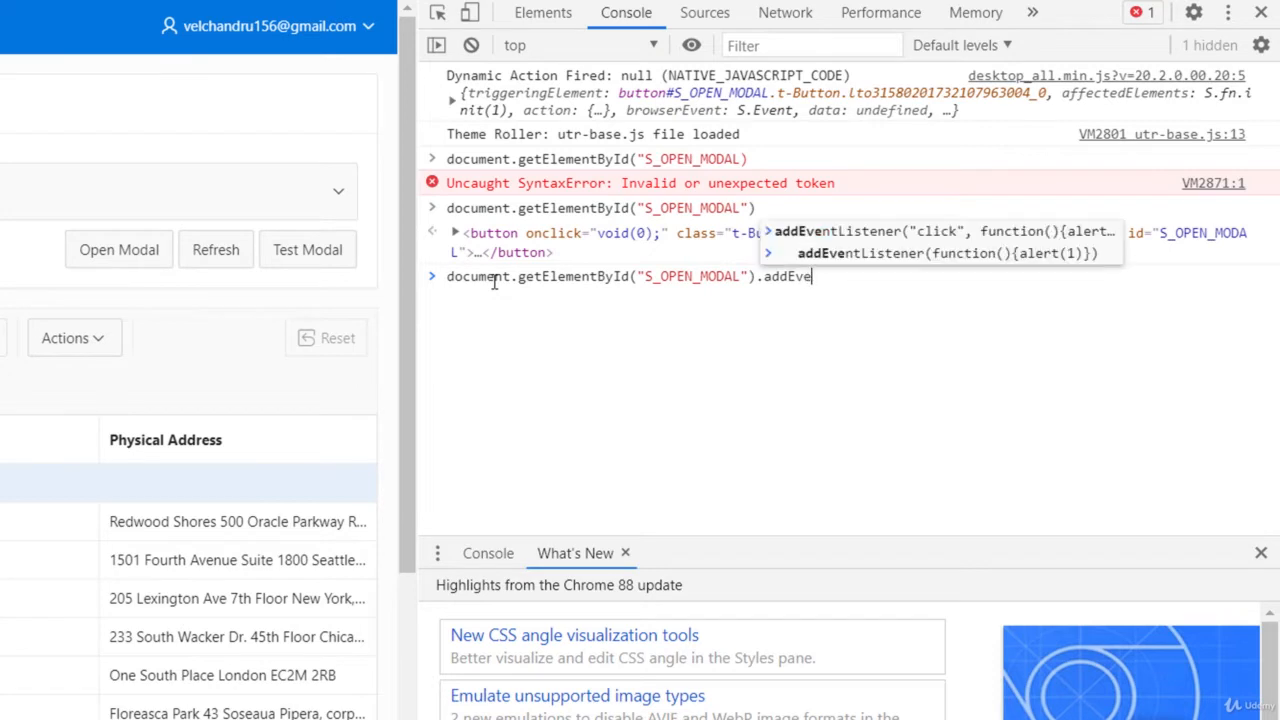
text(ner)
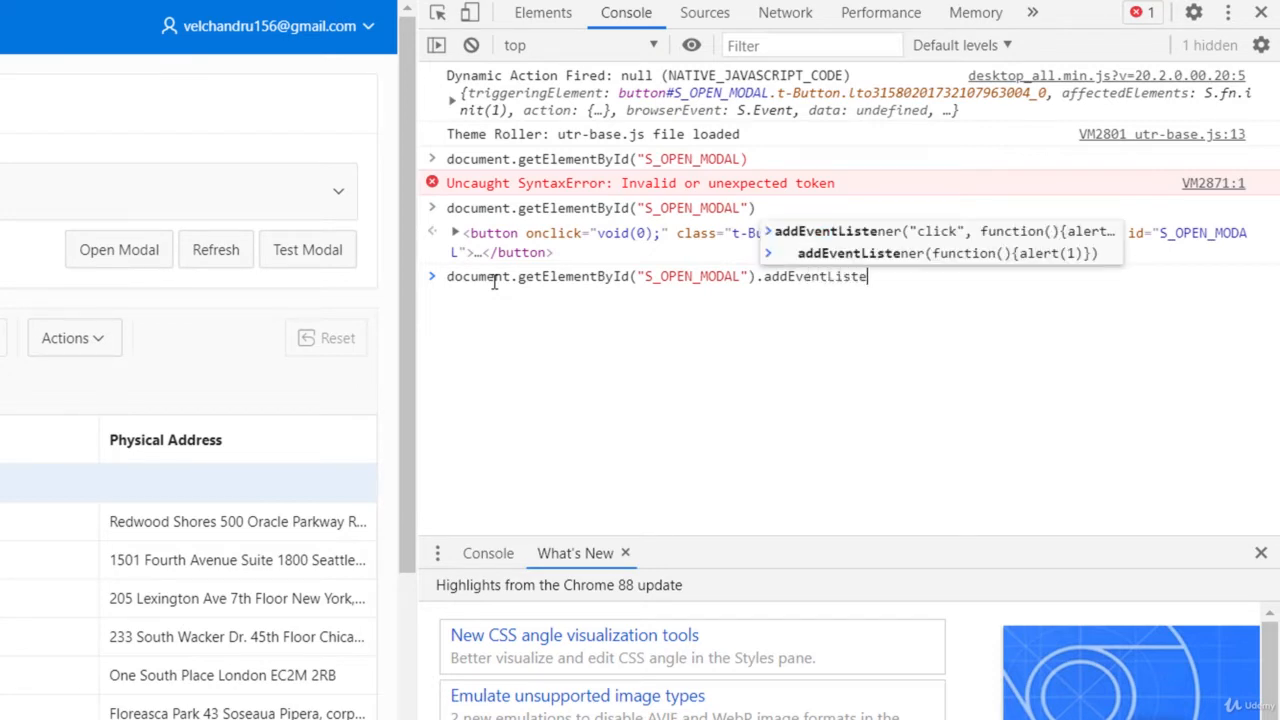
text(())
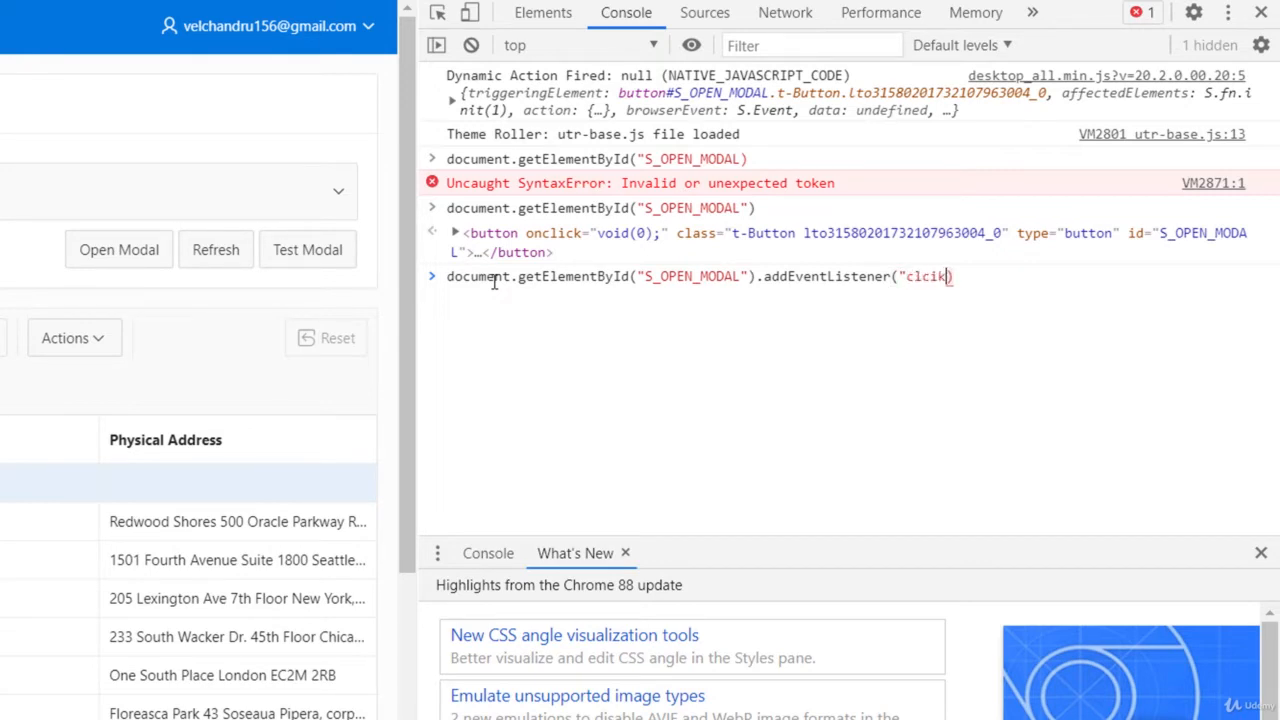
key(Backspace)
text(ick)
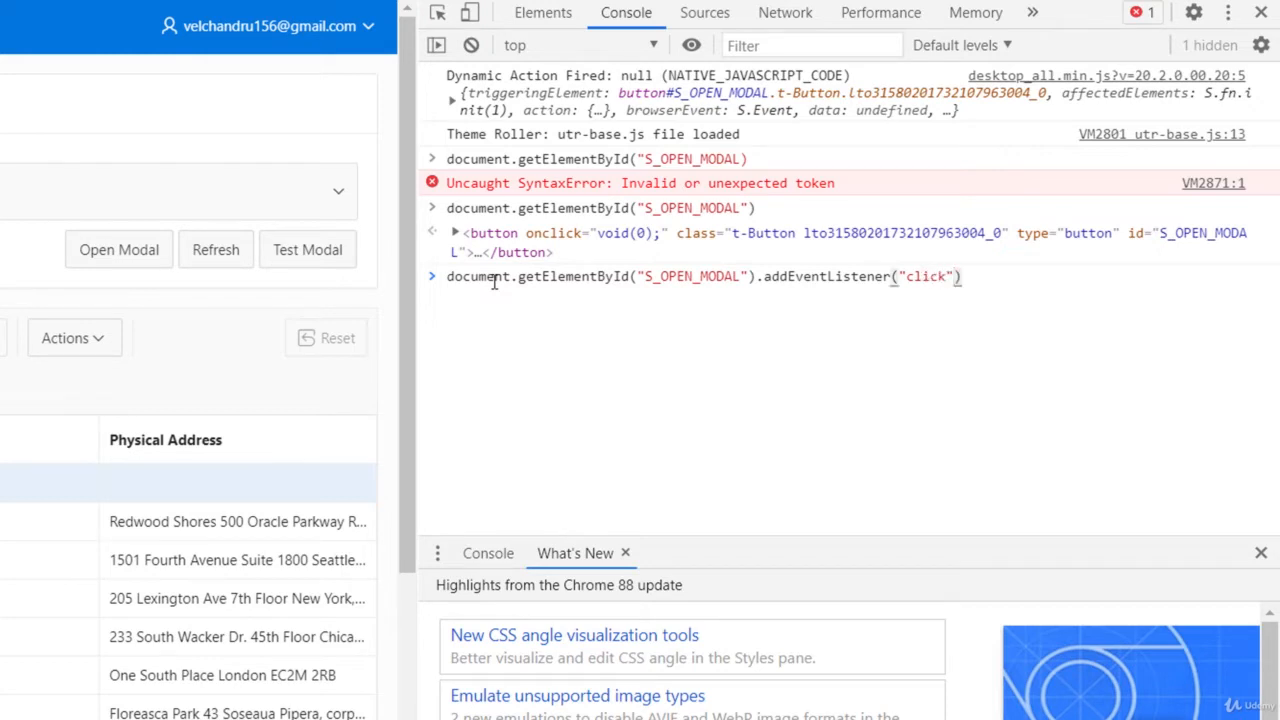
text(,)
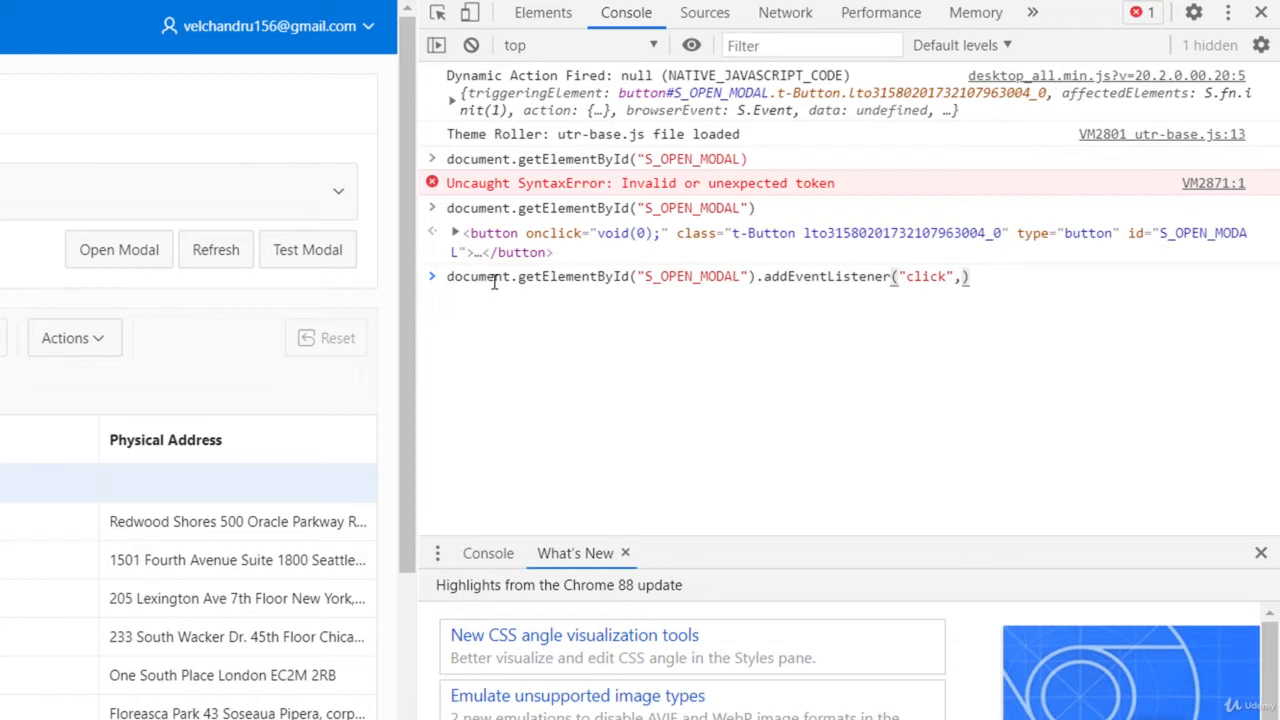
Complete the handler function alerting "open Modal is clicked through JS" and run it.
text(function)
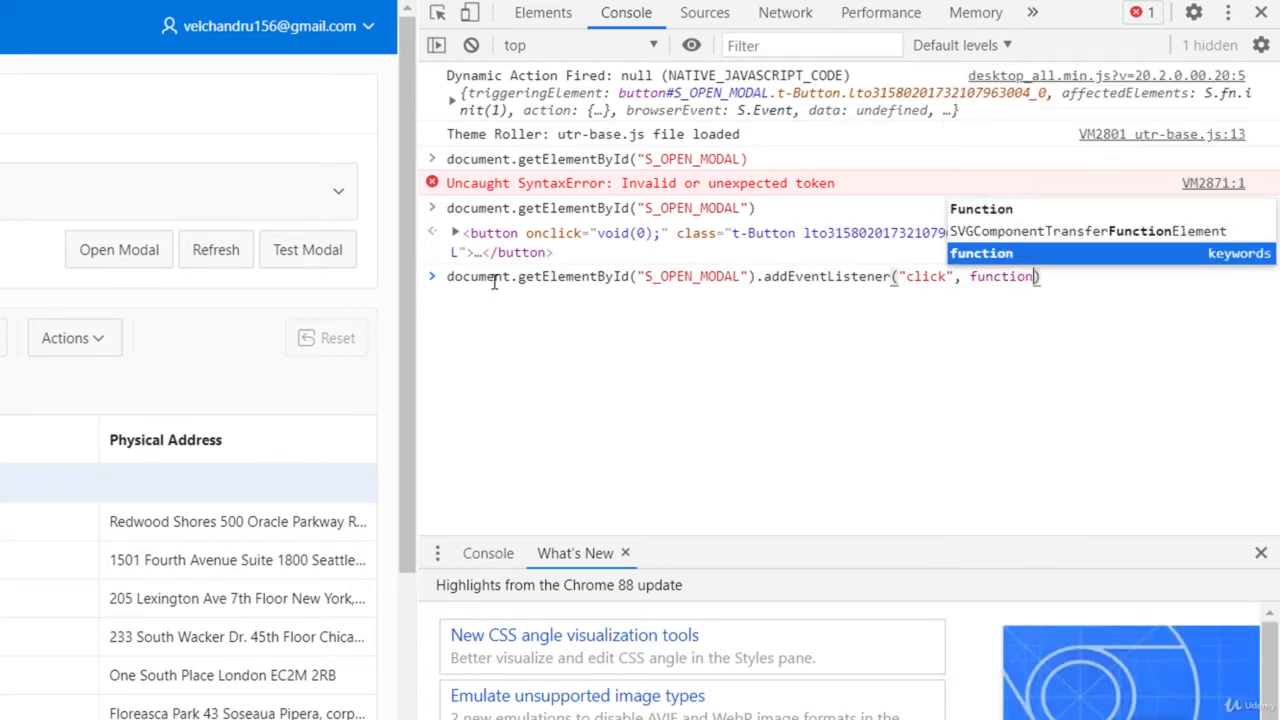
text(())
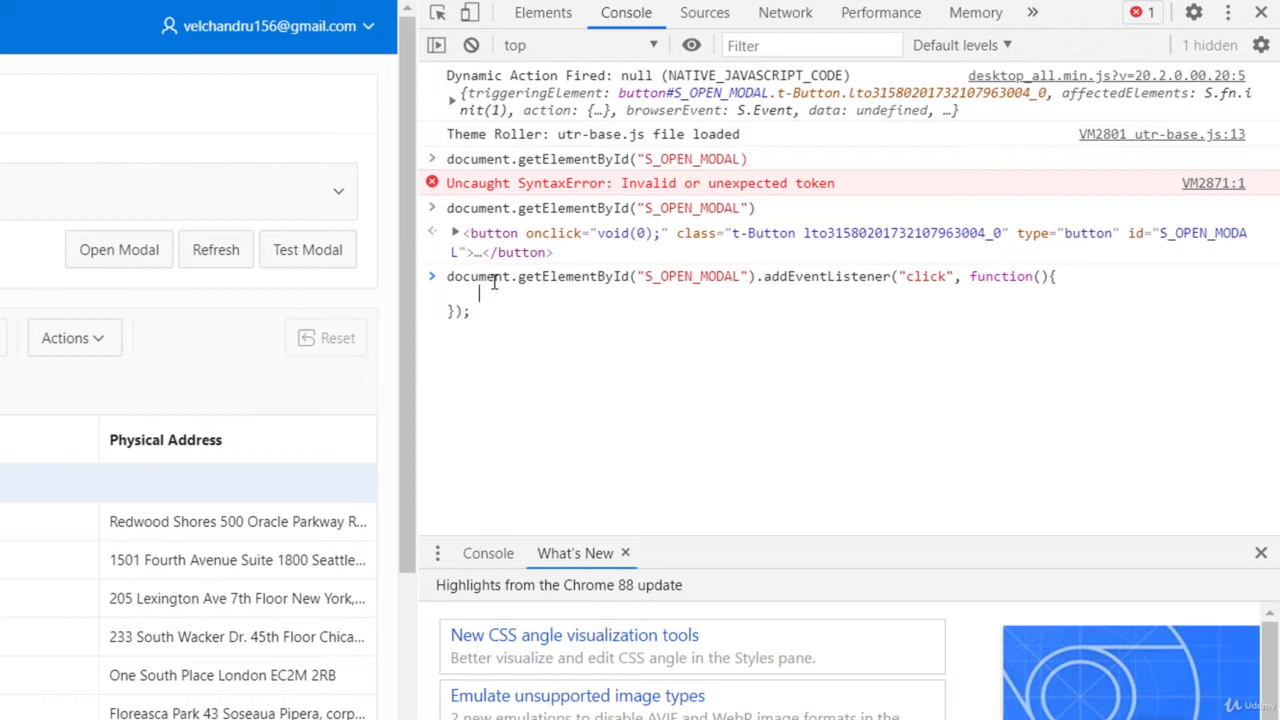
text(alert)
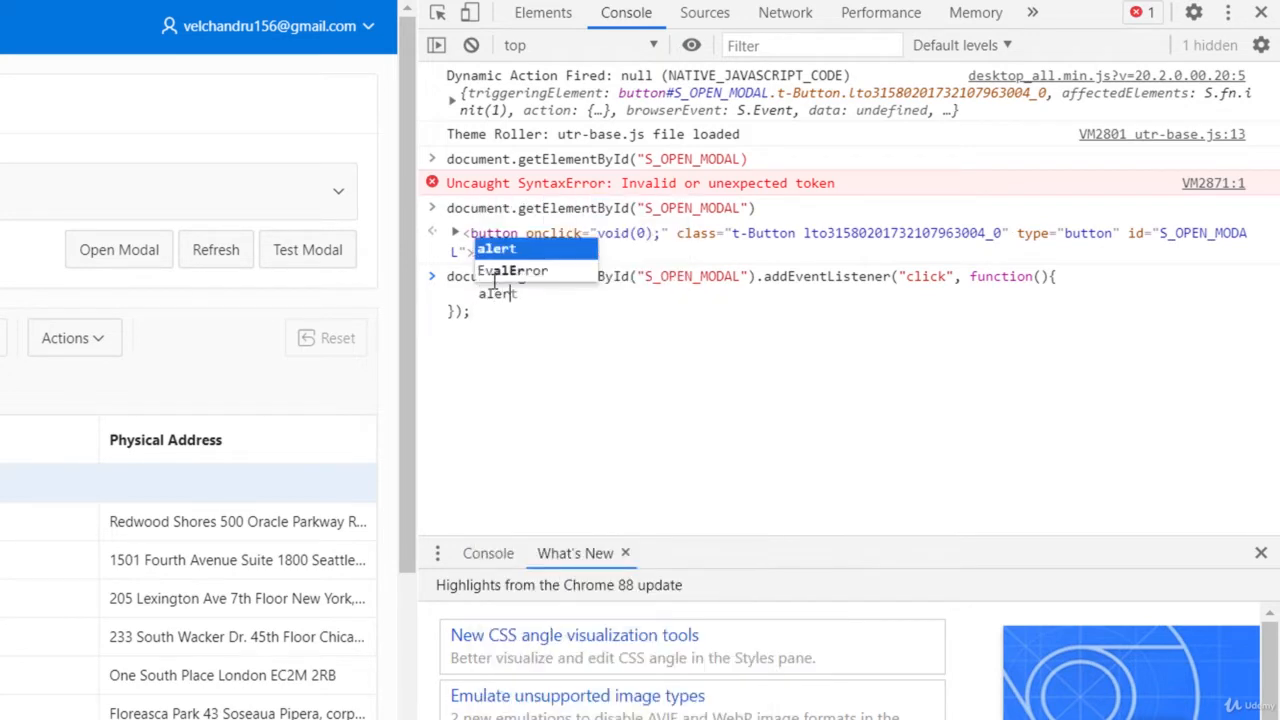
text(()
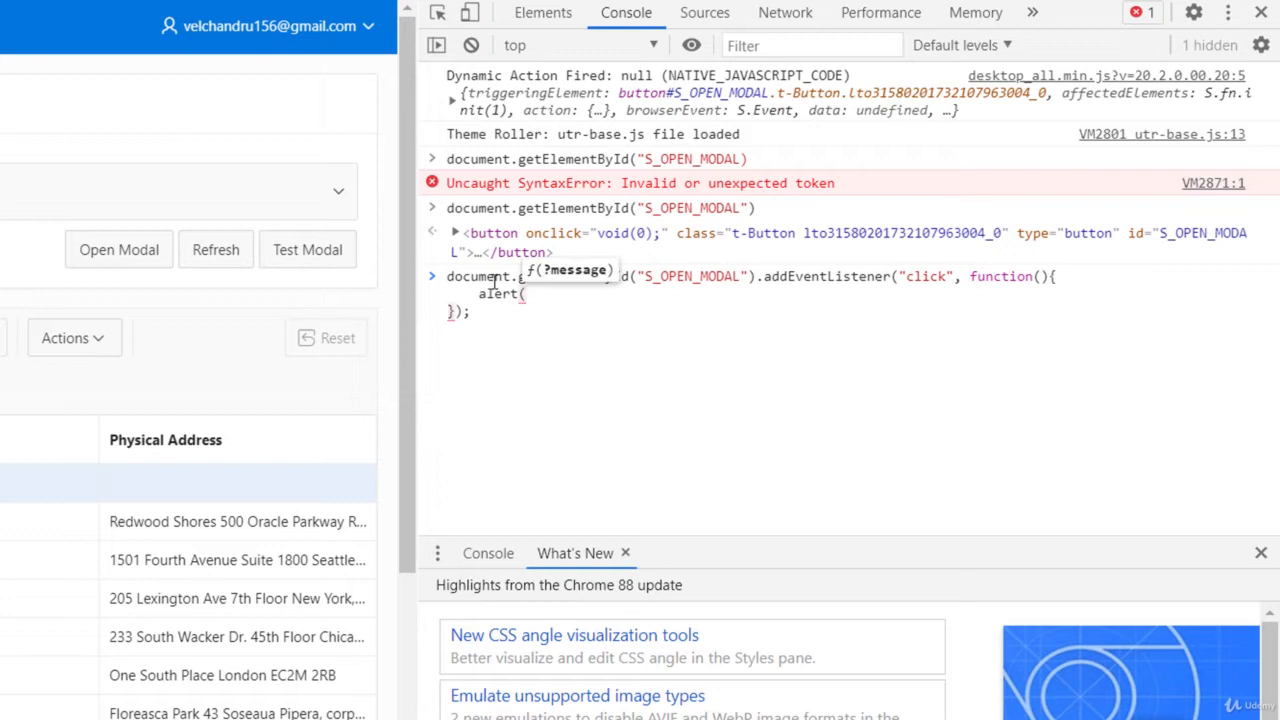
text("")
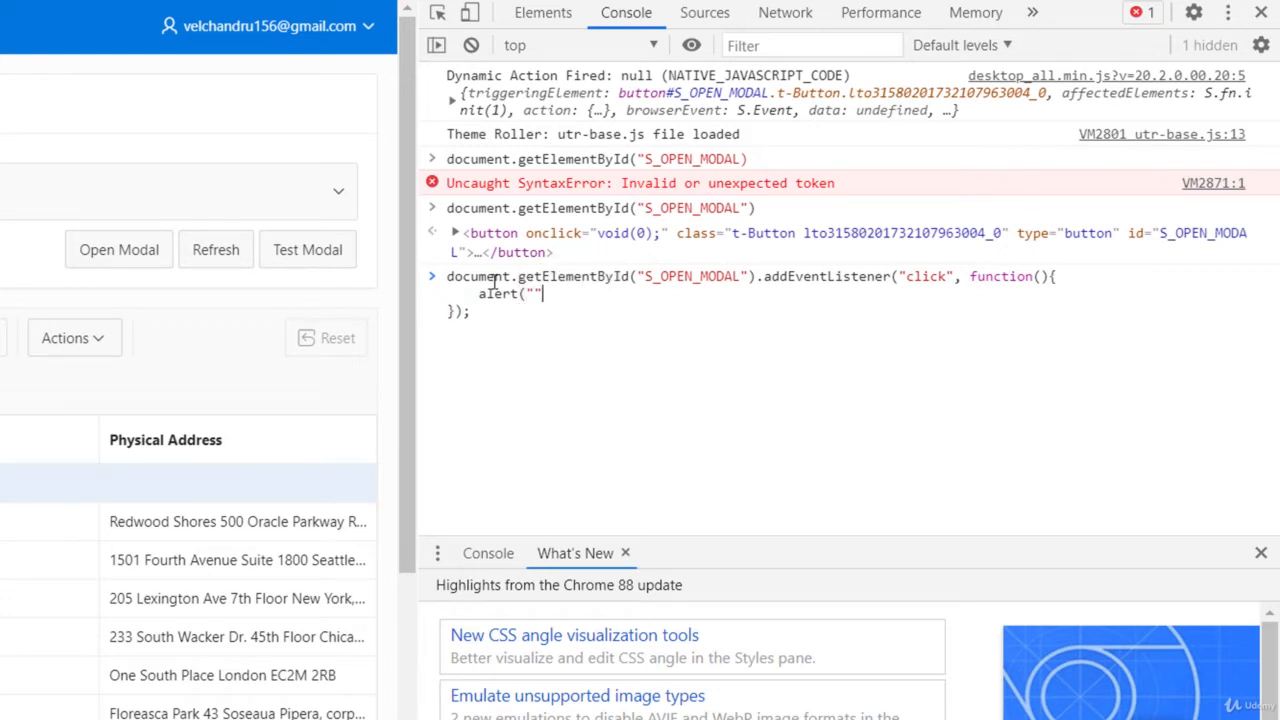
text(open Modal is clicked t)
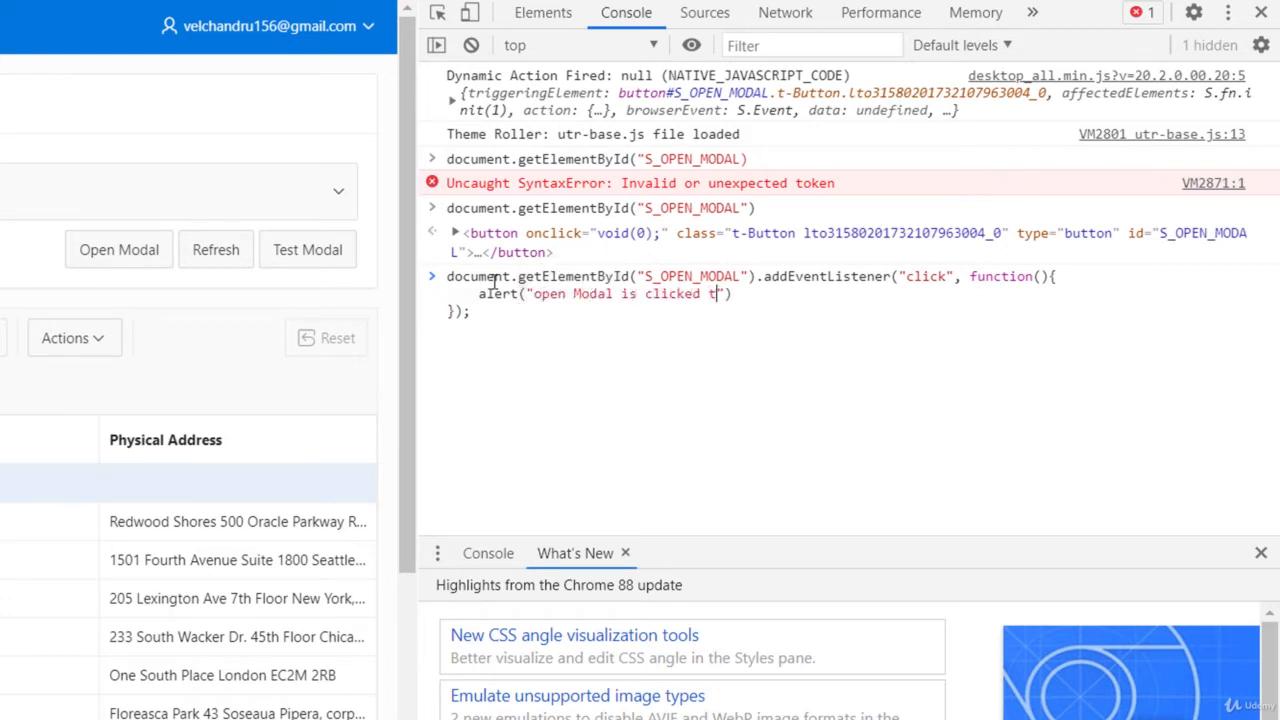
text(hrough JS)
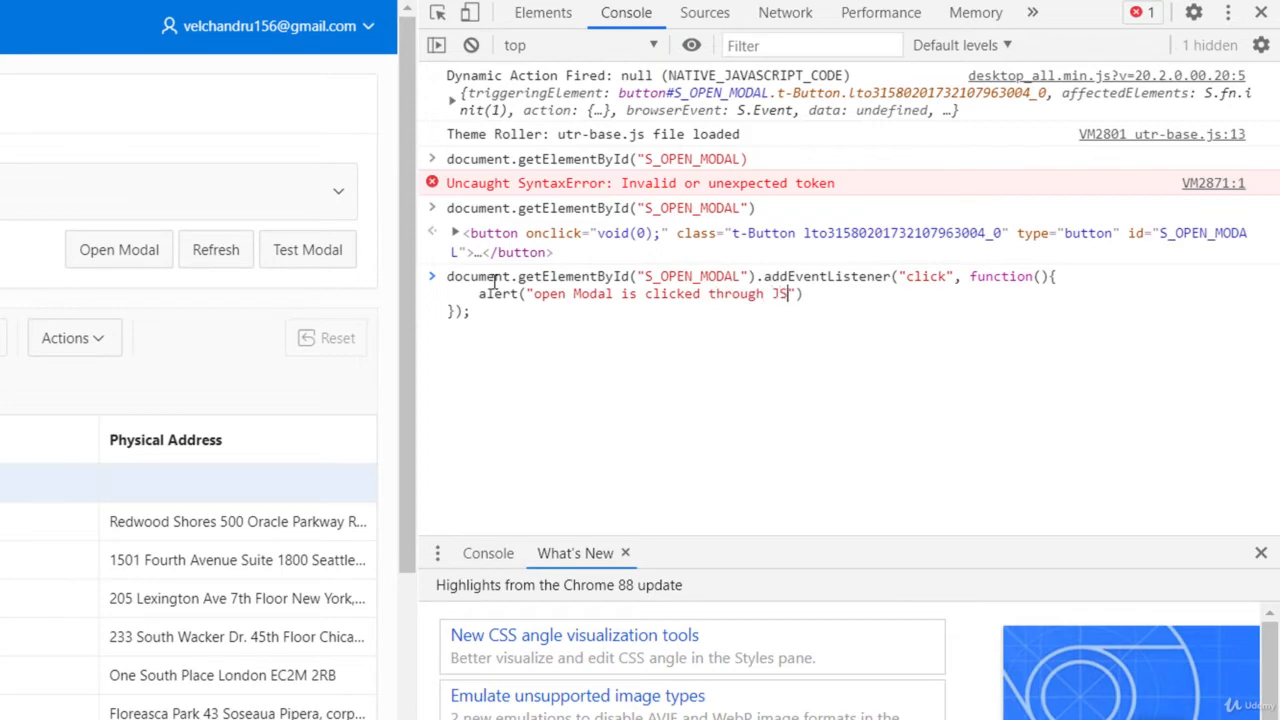
key(Enter)
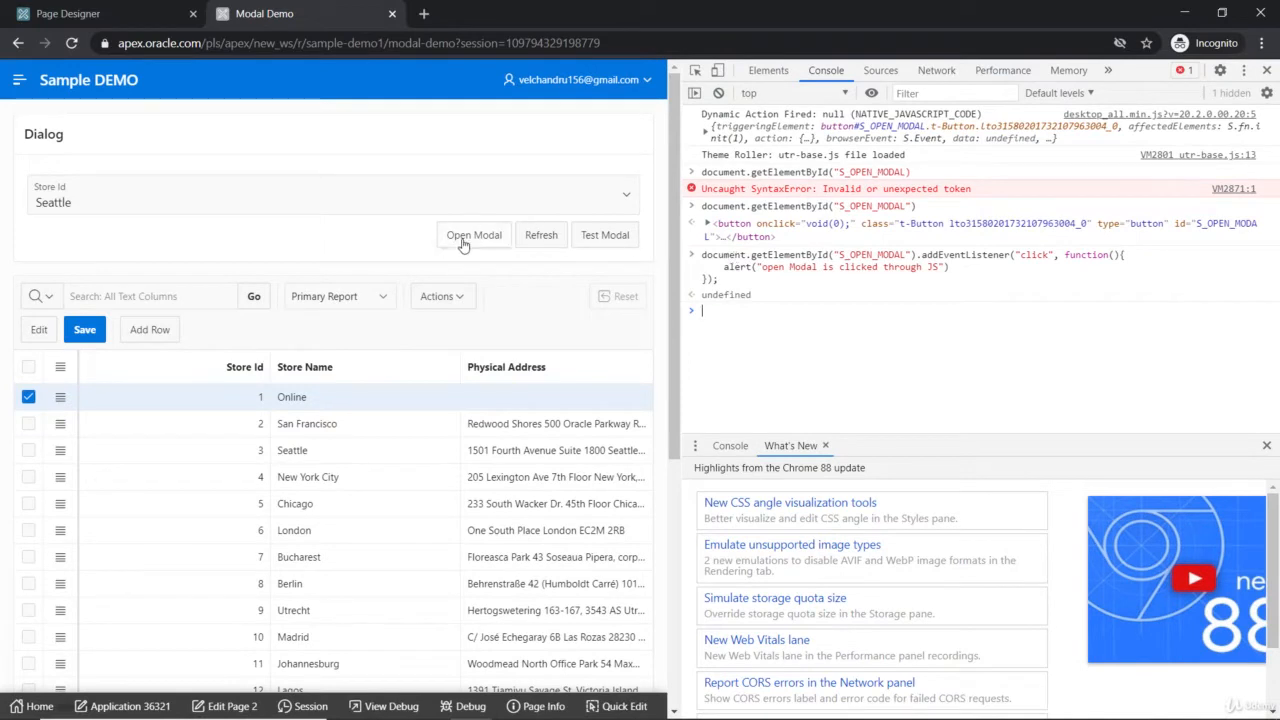
mouse_move(492, 234)
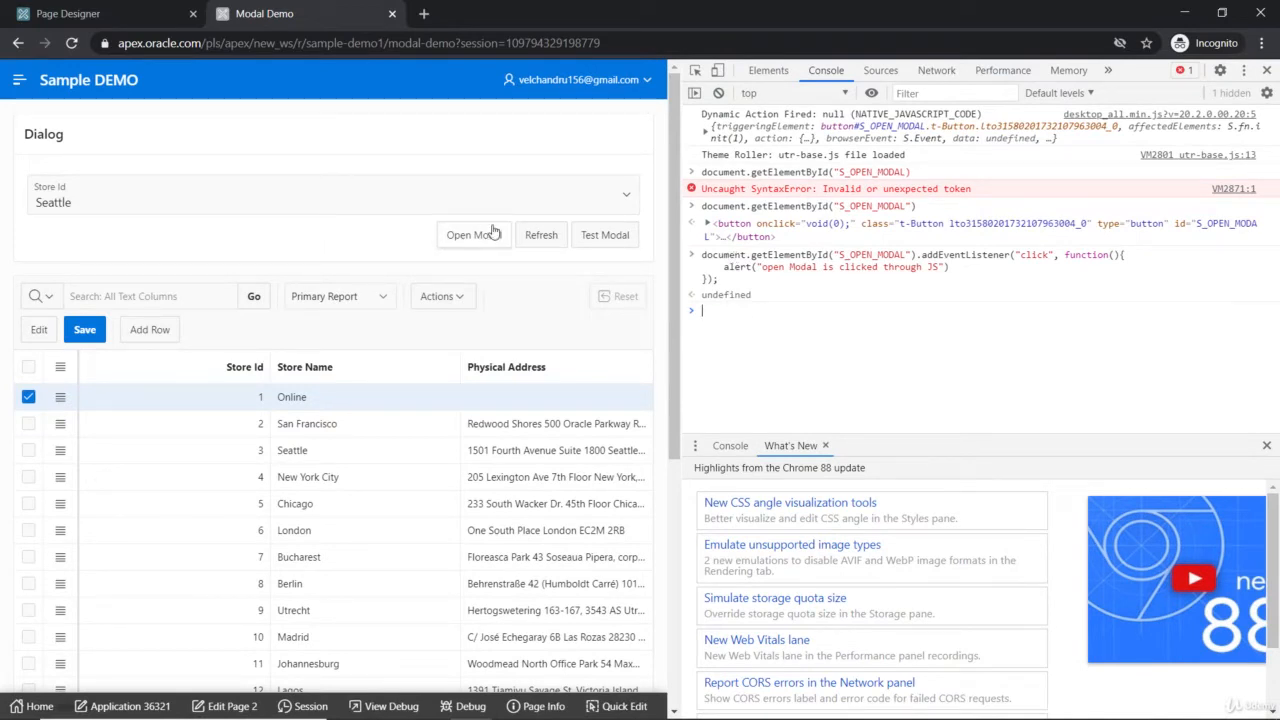
Trigger Open Modal, accept the JS alert, and close the Store Details dialog.
click(472, 234)
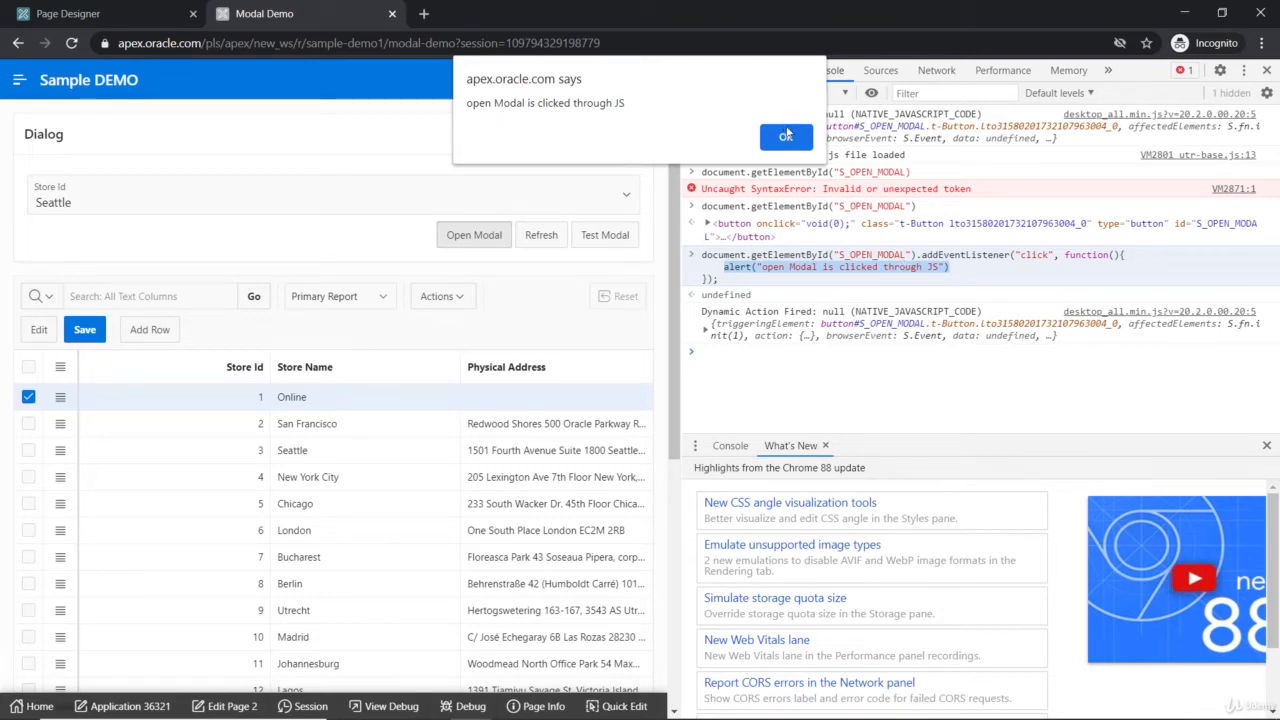
click(786, 136)
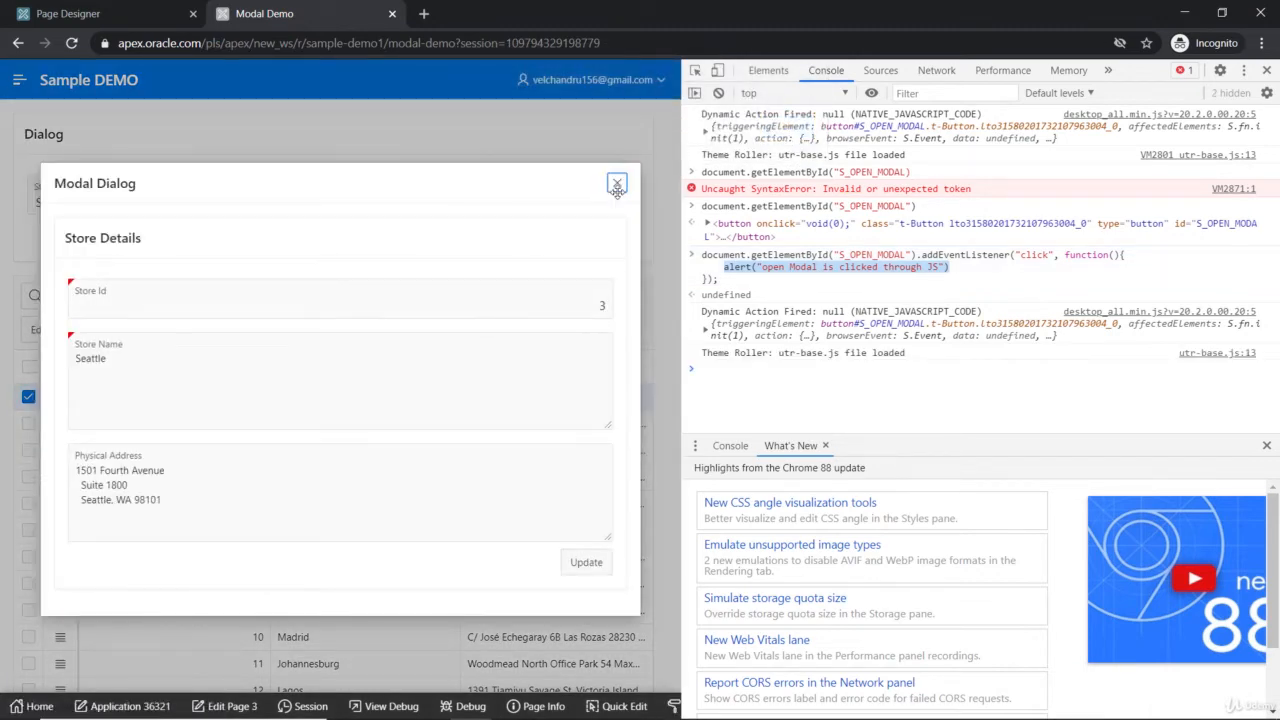
click(616, 184)
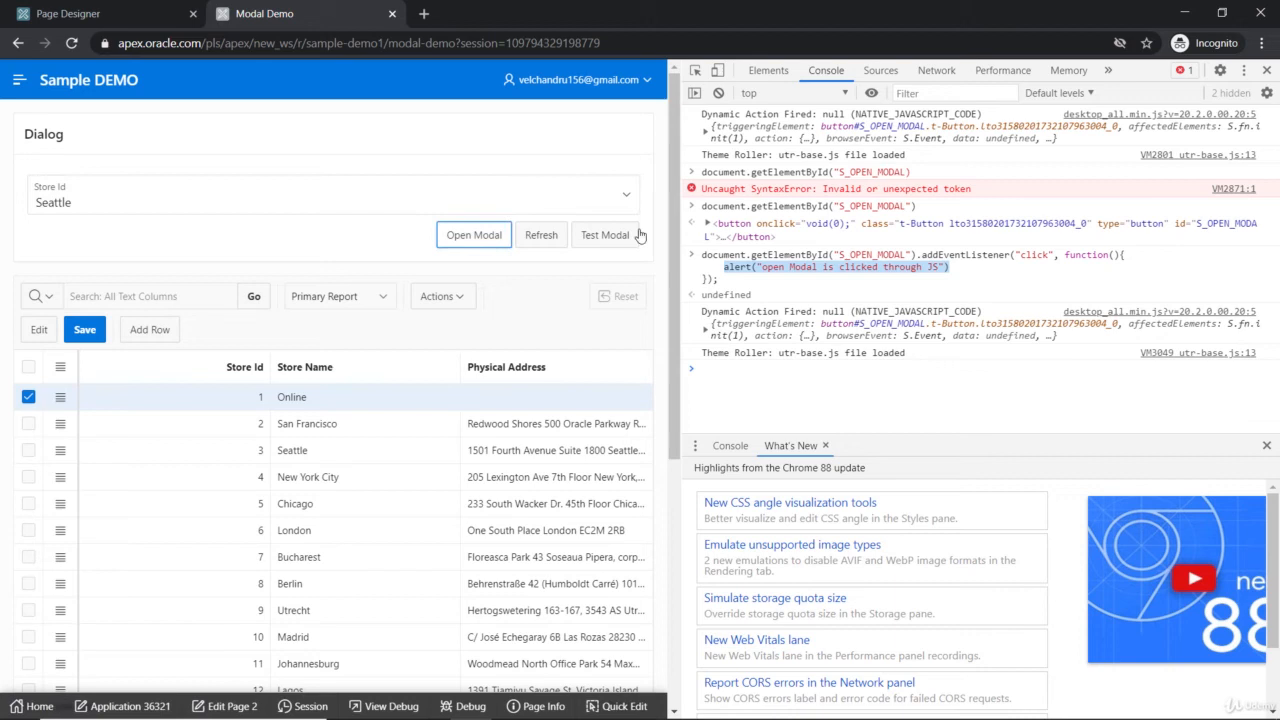
mouse_move(956, 256)
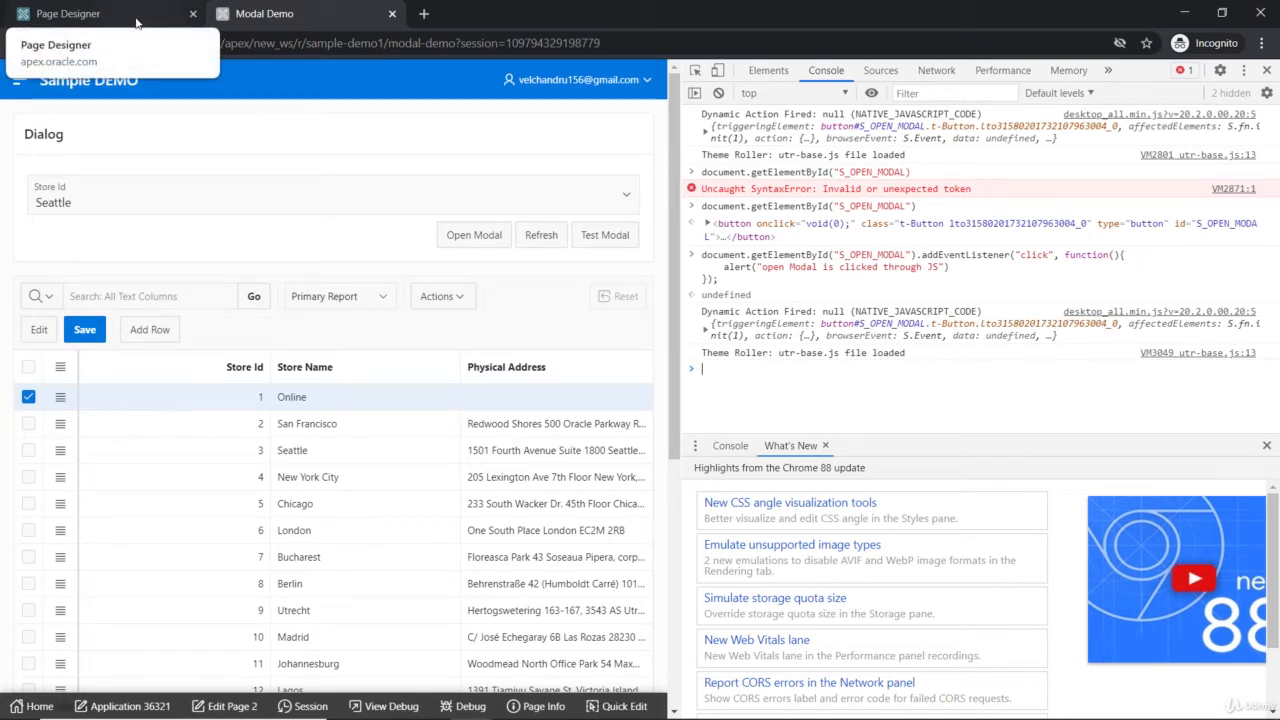
mouse_move(160, 18)
text($(")
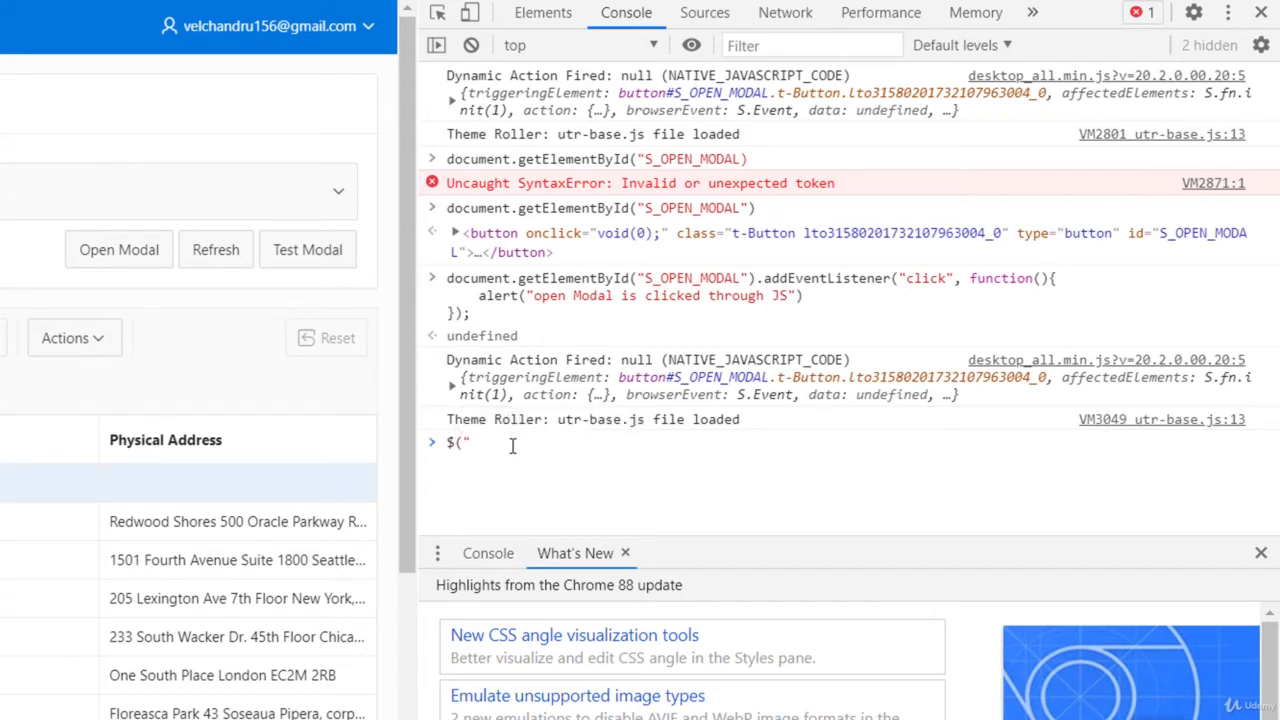
Write $("#S_OPEN_MODAL").on("click", function(){ alert("open Modal clicked through jQuery"); }) in the console.
text(#S_OPEN_MODAL")
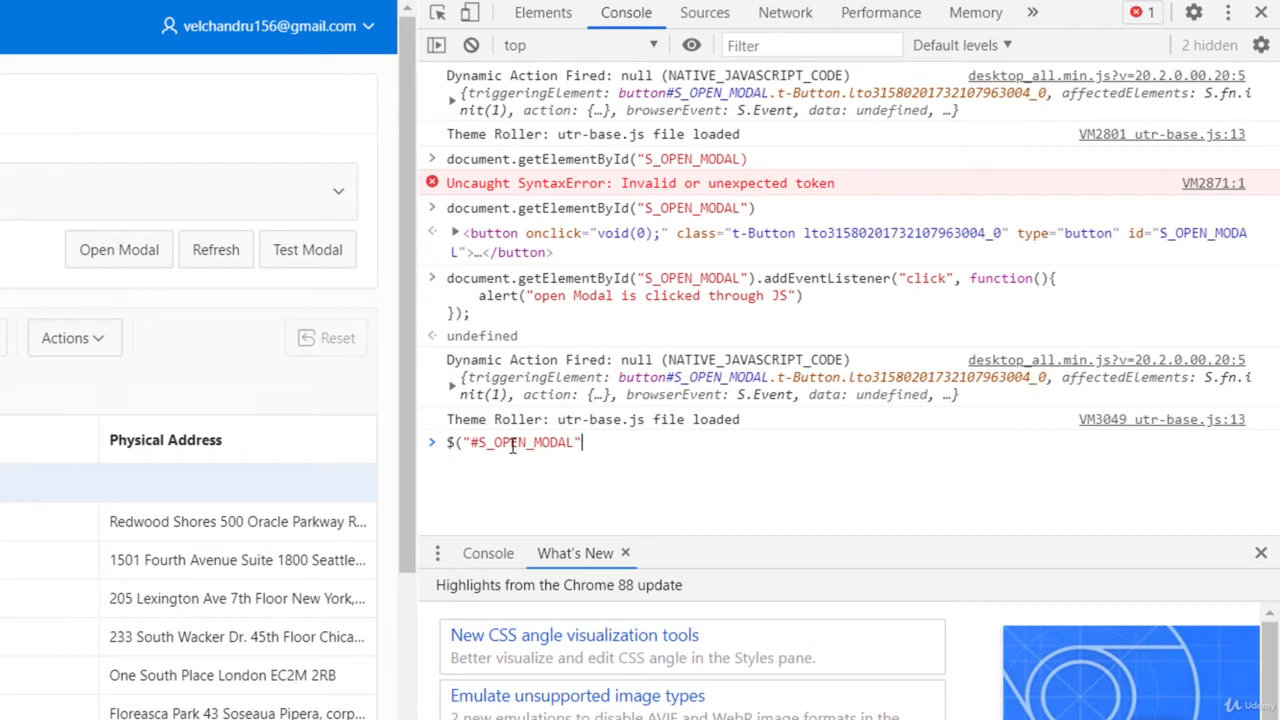
text())
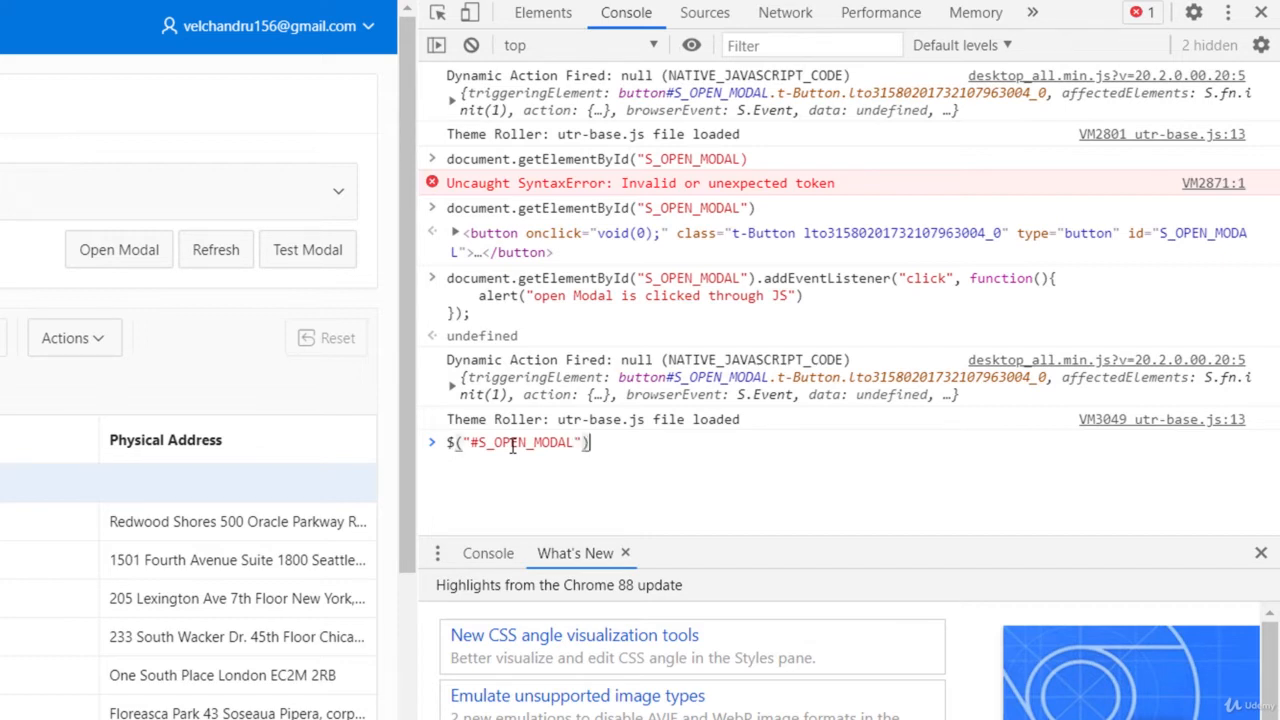
text(.c)
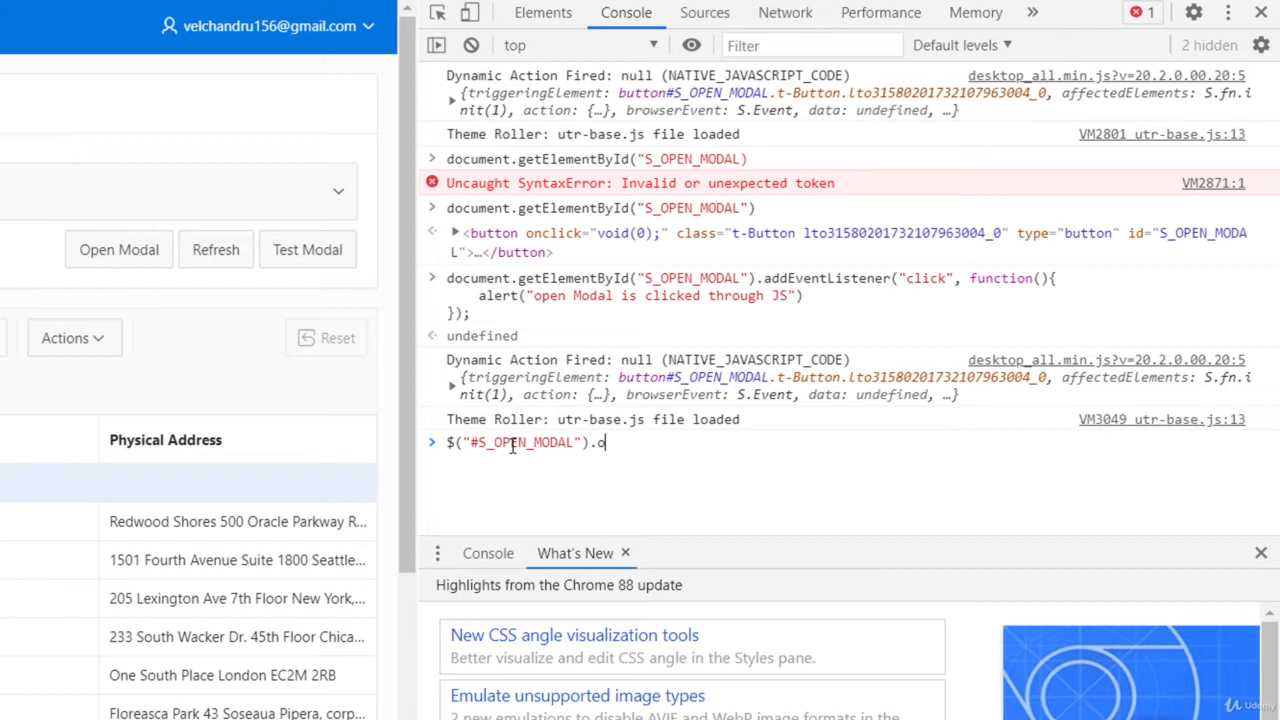
text(n())
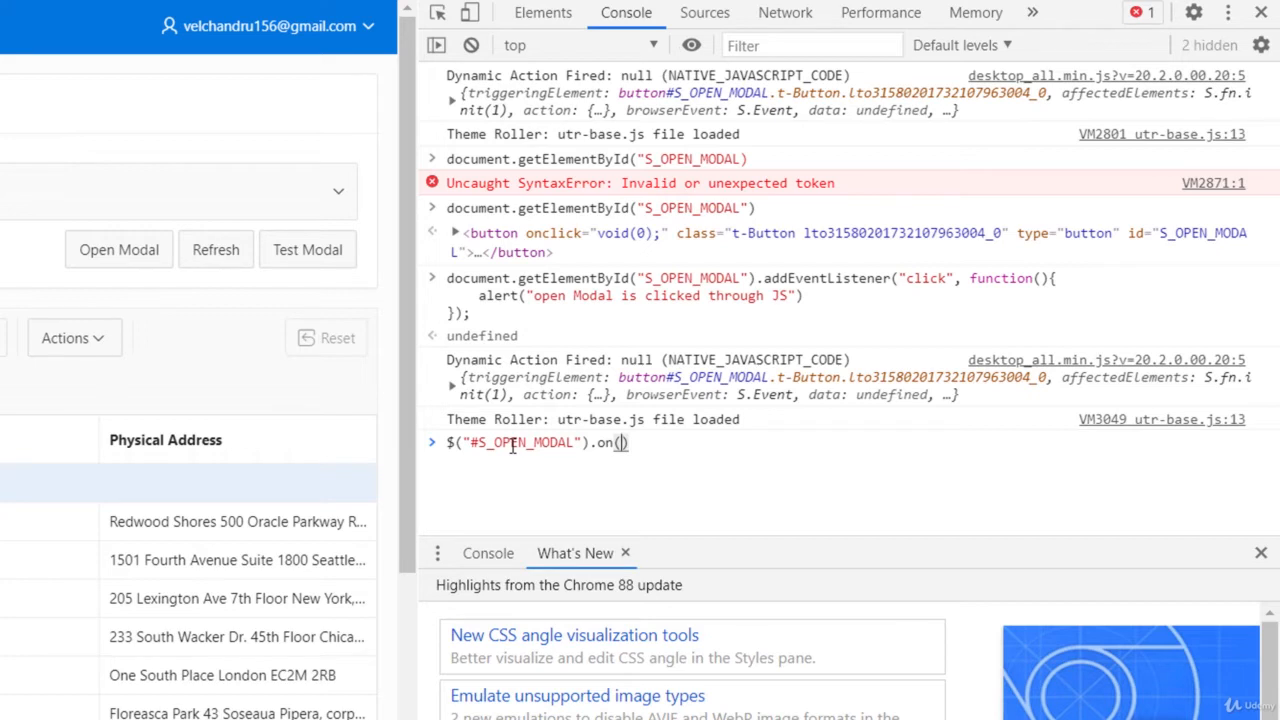
text("")
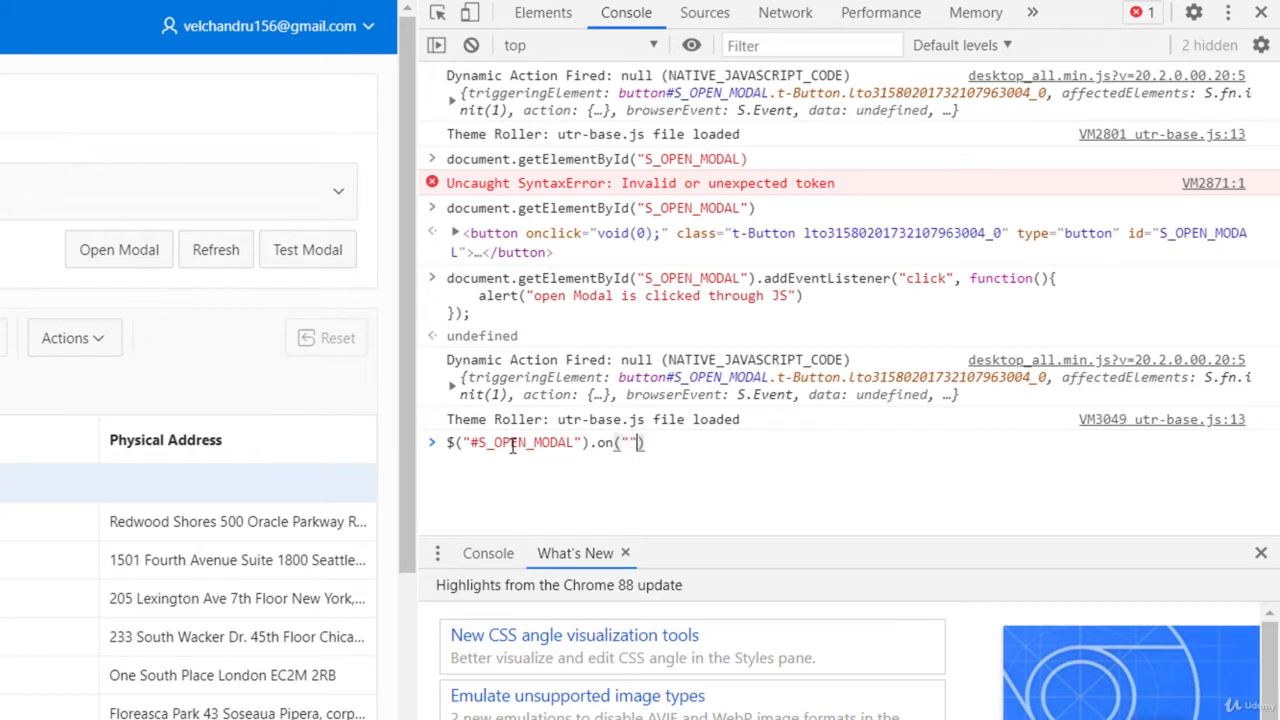
text(clci)
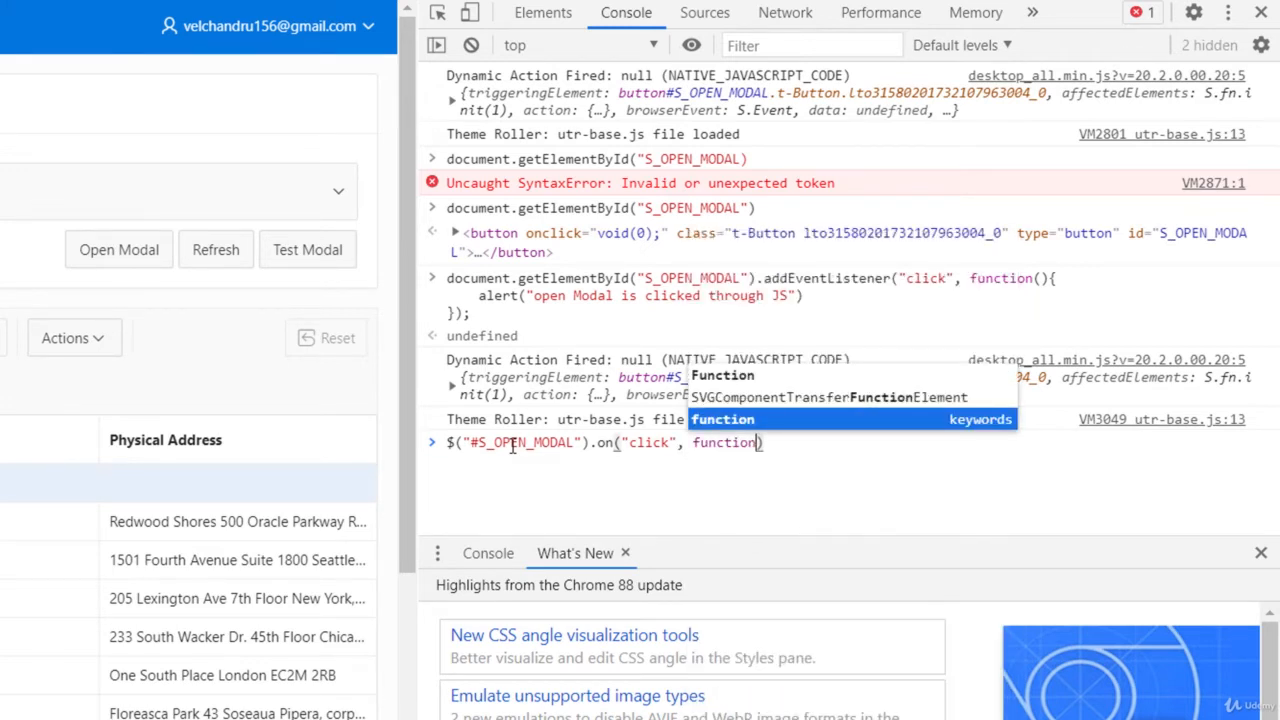
text(()
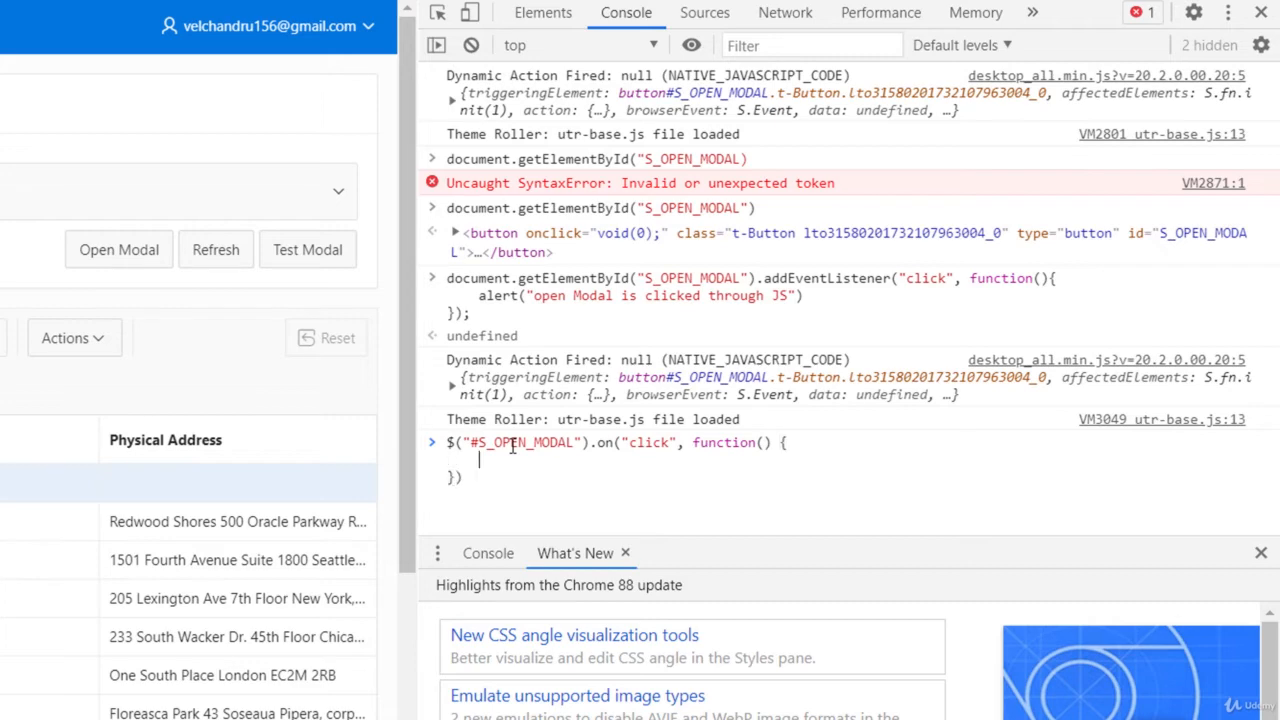
text(alert)
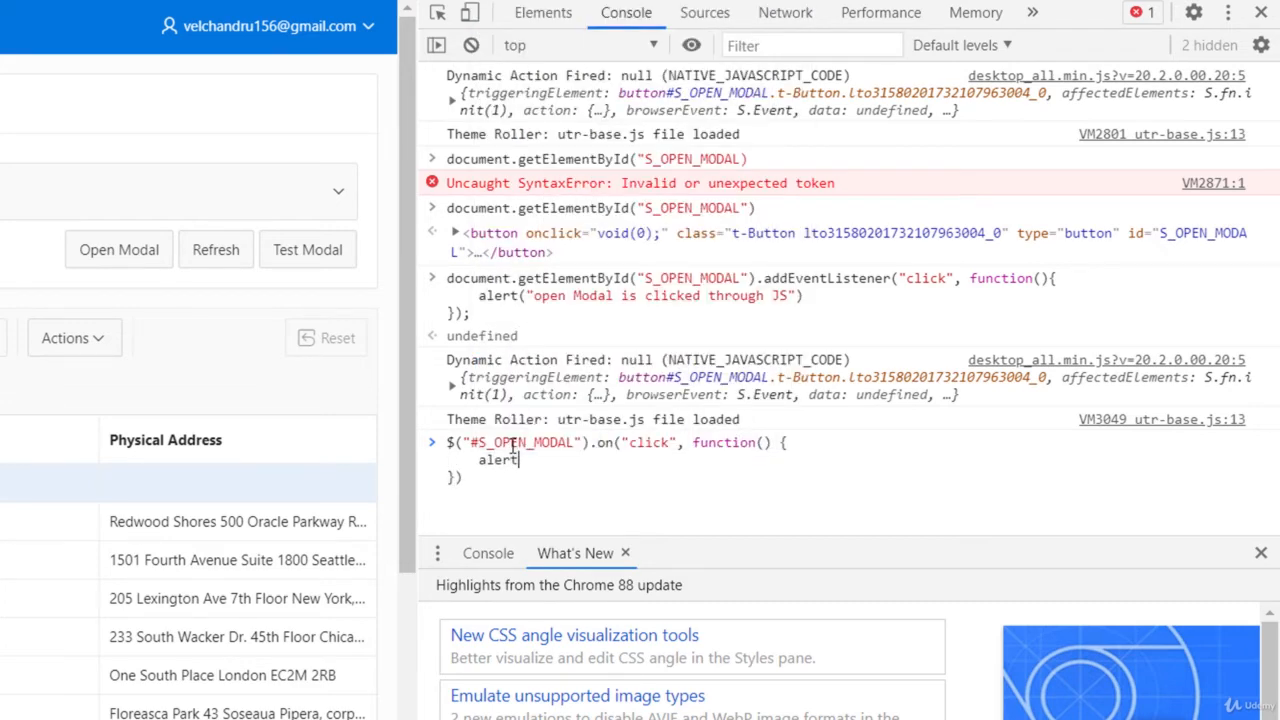
text(alert)
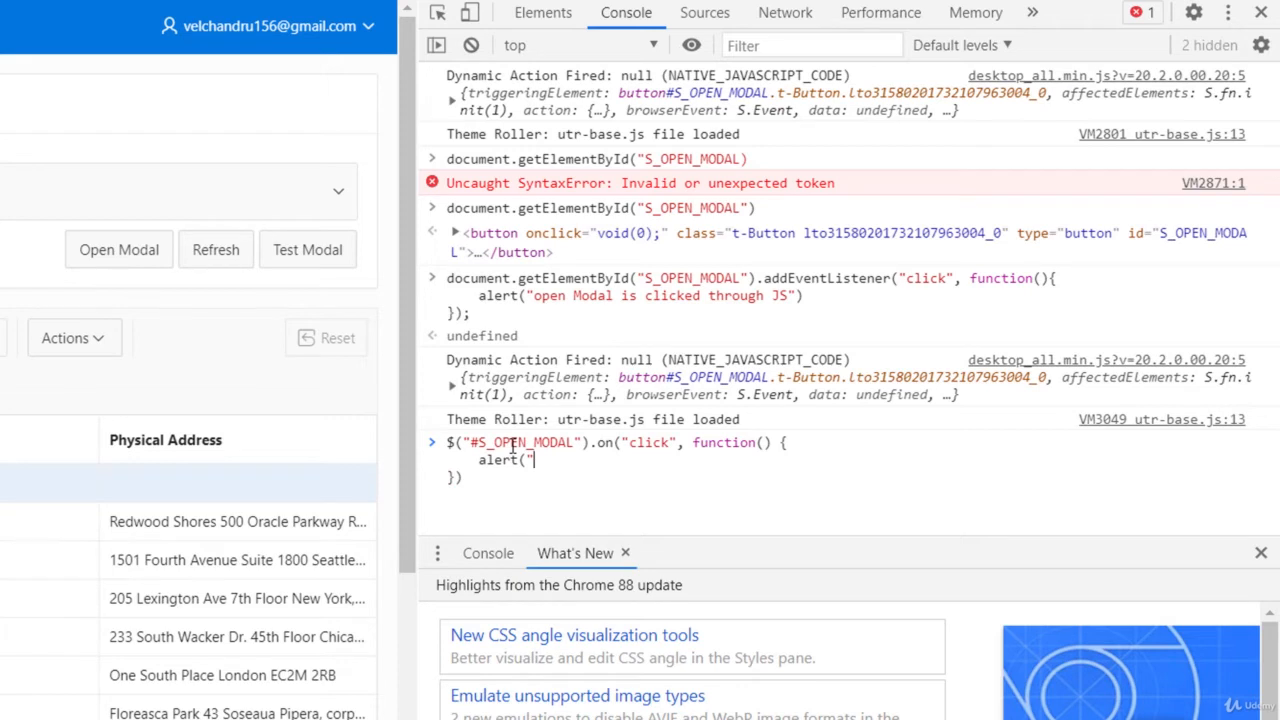
text(ope)
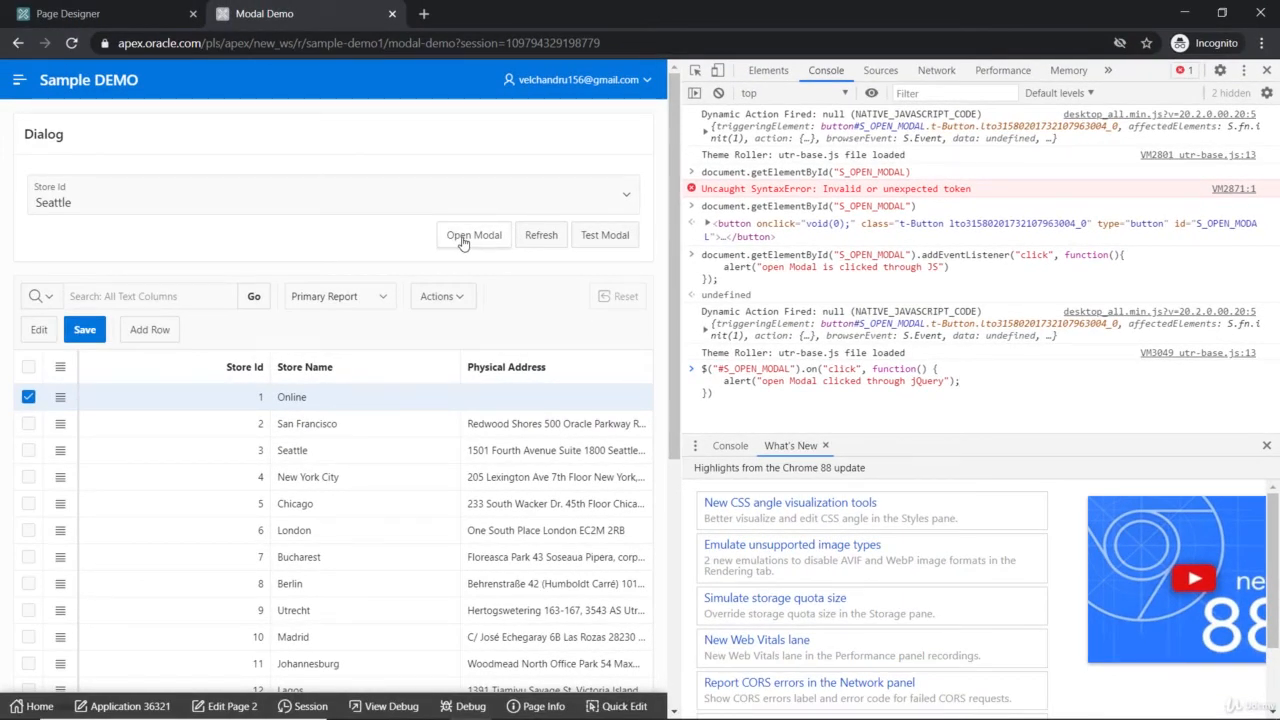
Launch Open Modal once and close the Store Details dialog.
click(472, 234)
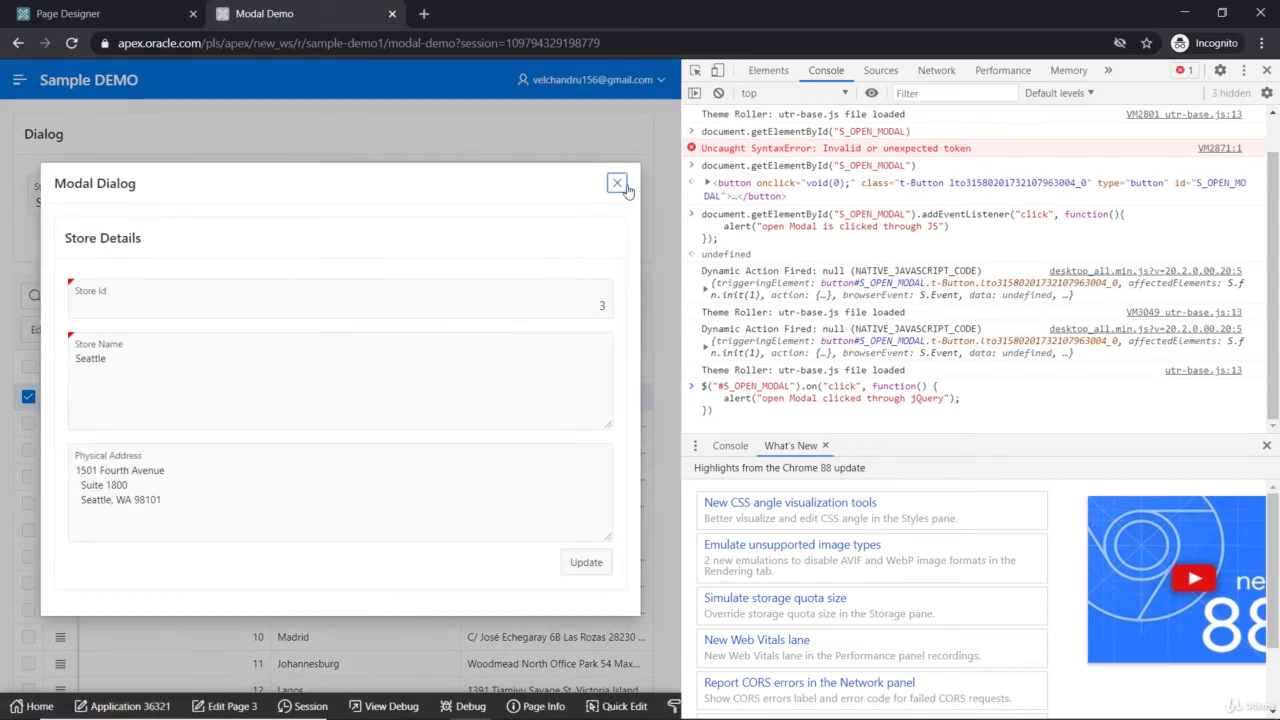
click(616, 184)
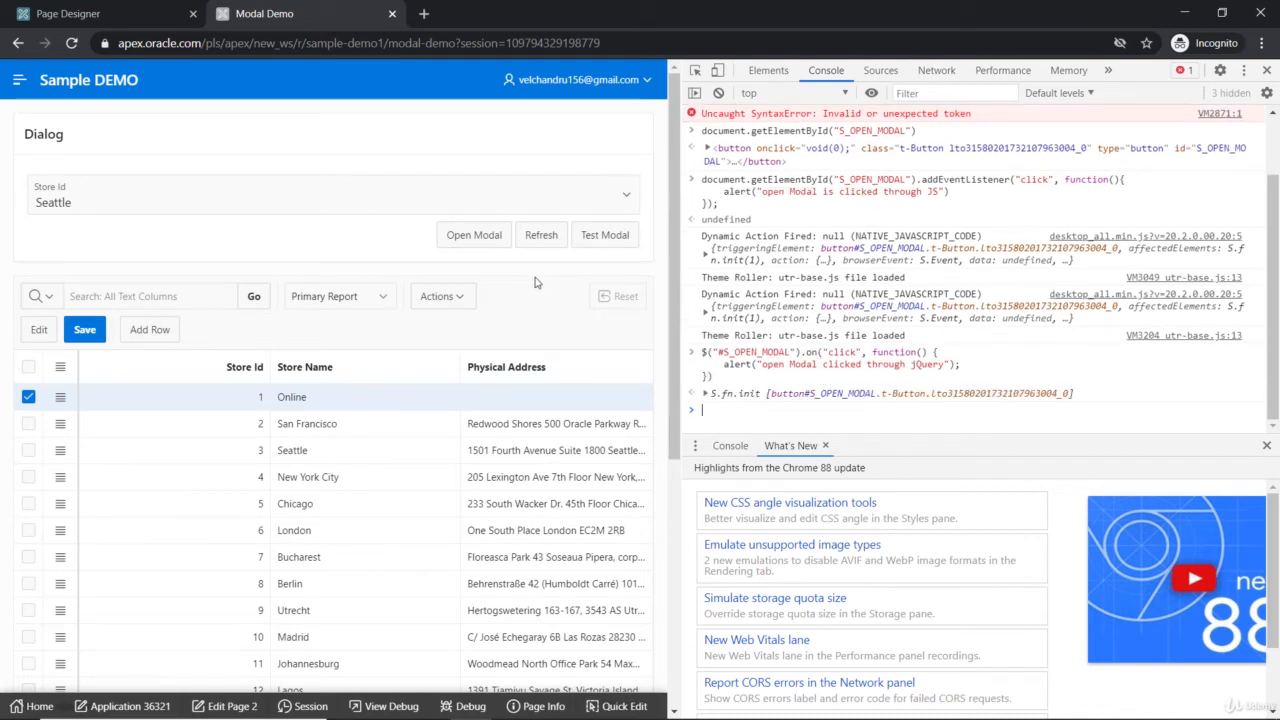
mouse_move(472, 238)
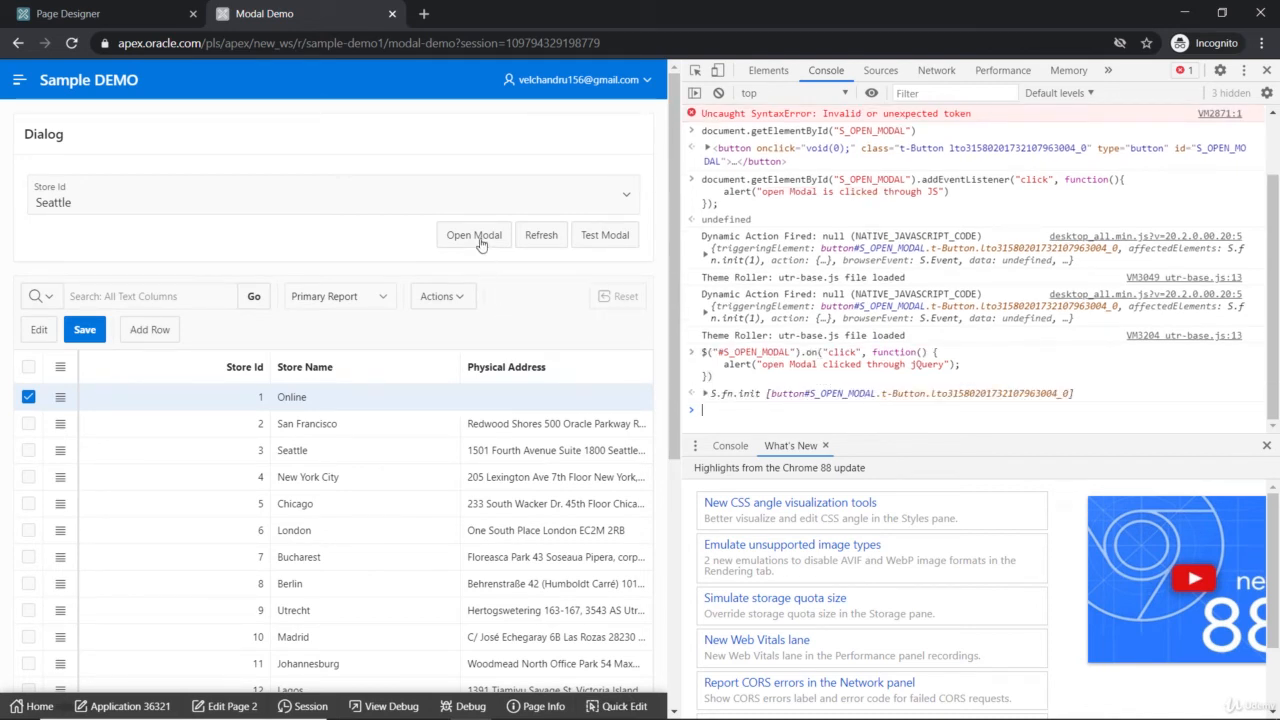
Trigger Open Modal again, accept the jQuery and JavaScript alerts, then close the dialog.
click(472, 234)
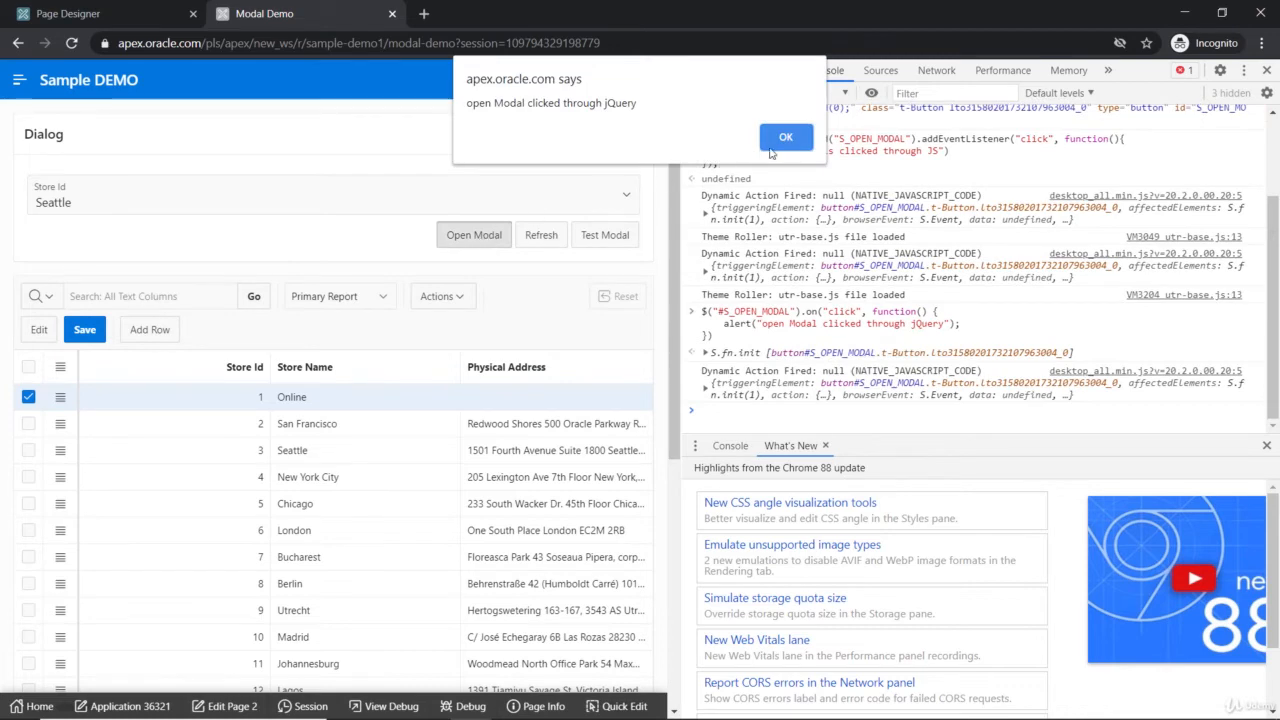
click(784, 136)
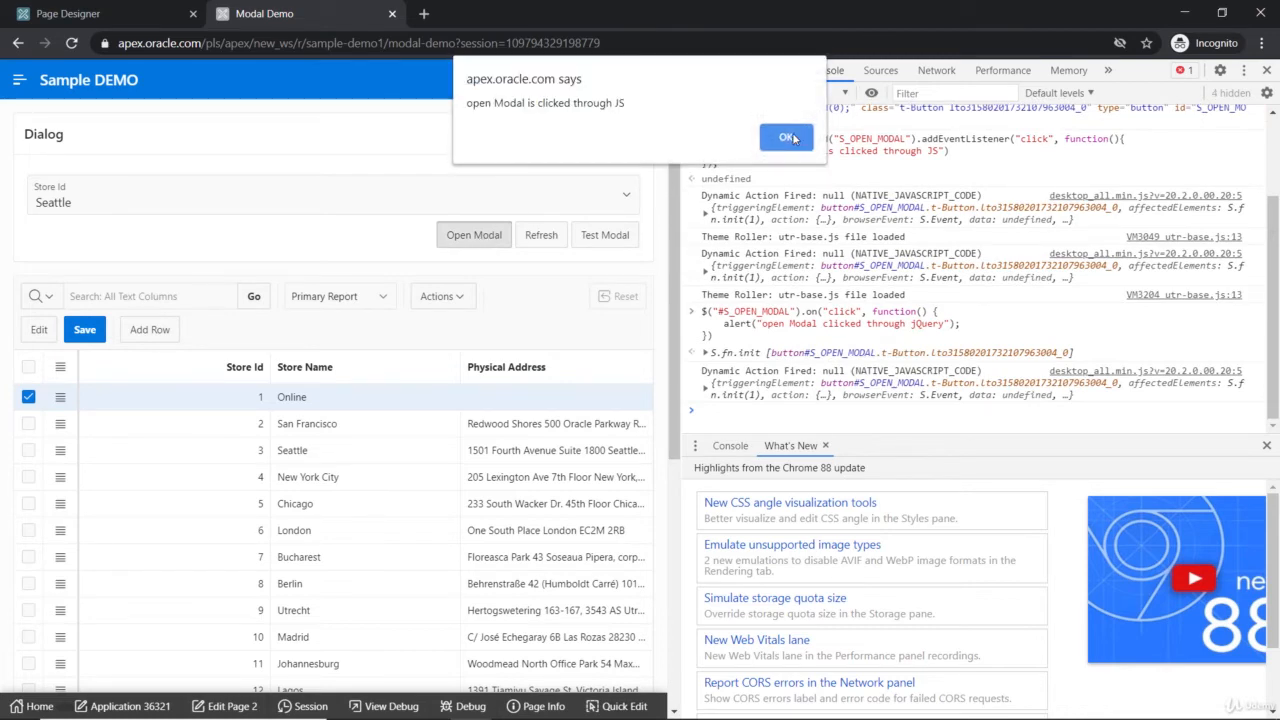
click(786, 136)
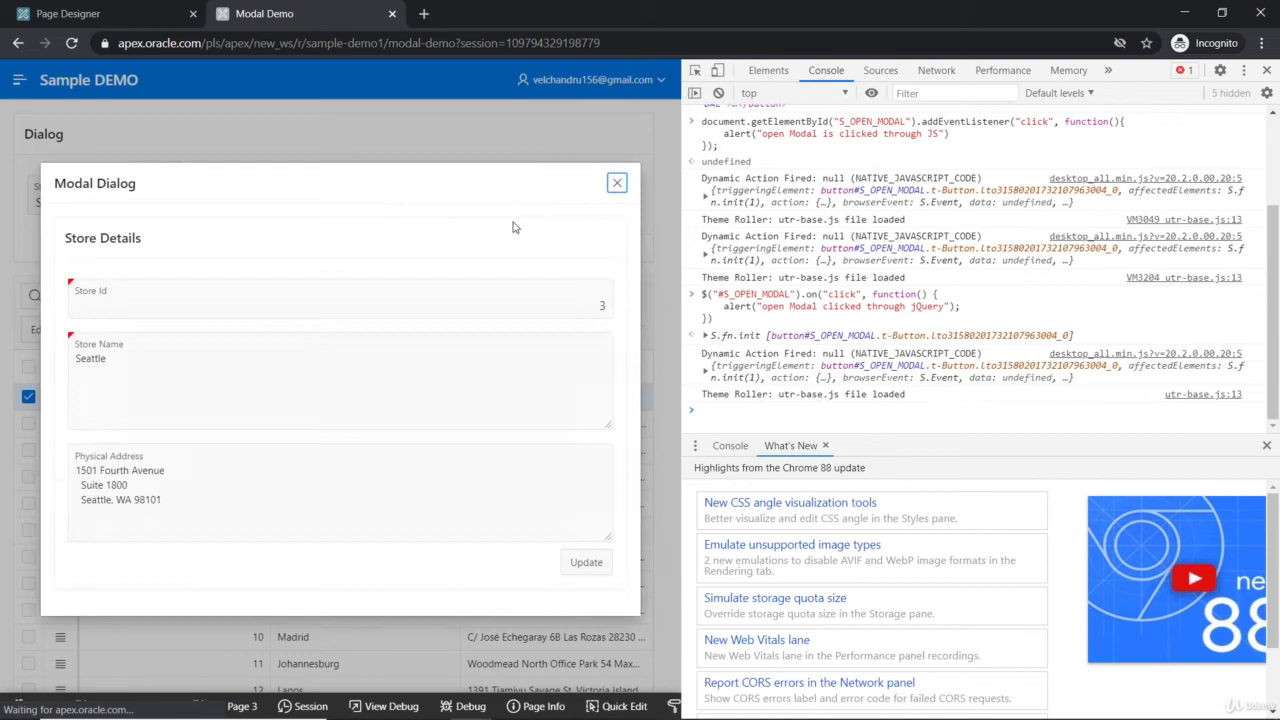
mouse_move(616, 184)
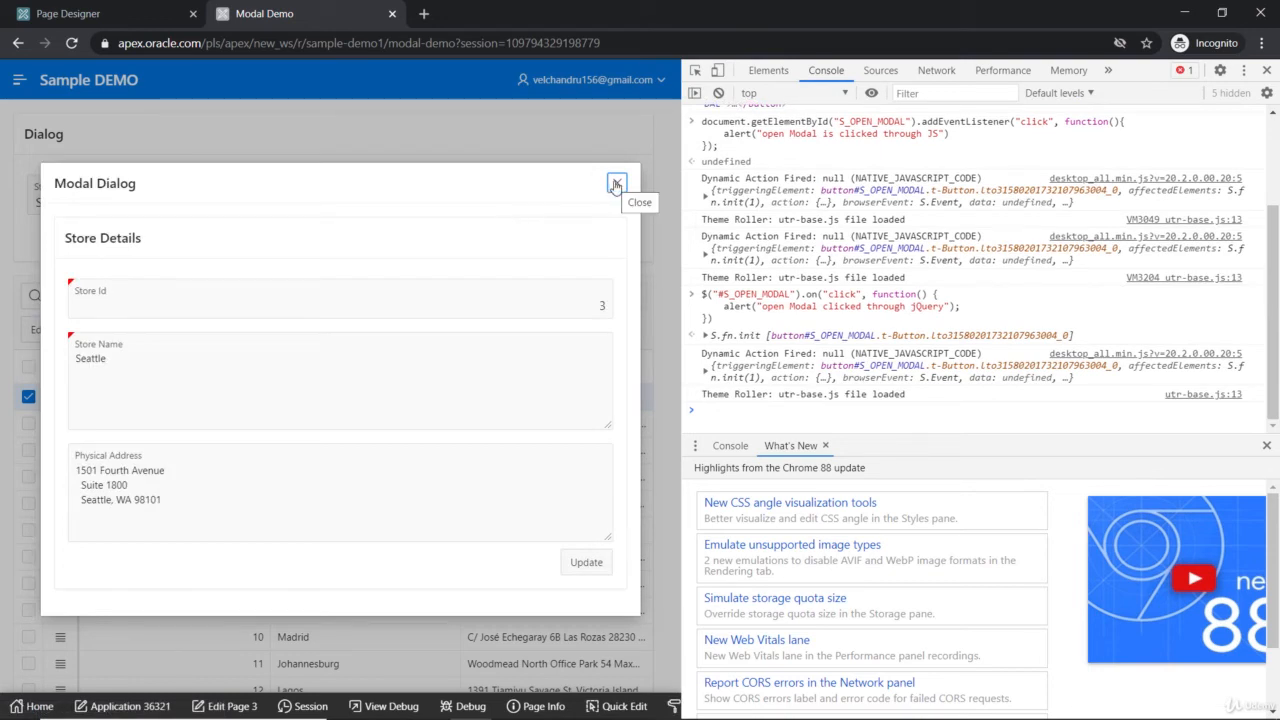
click(616, 186)
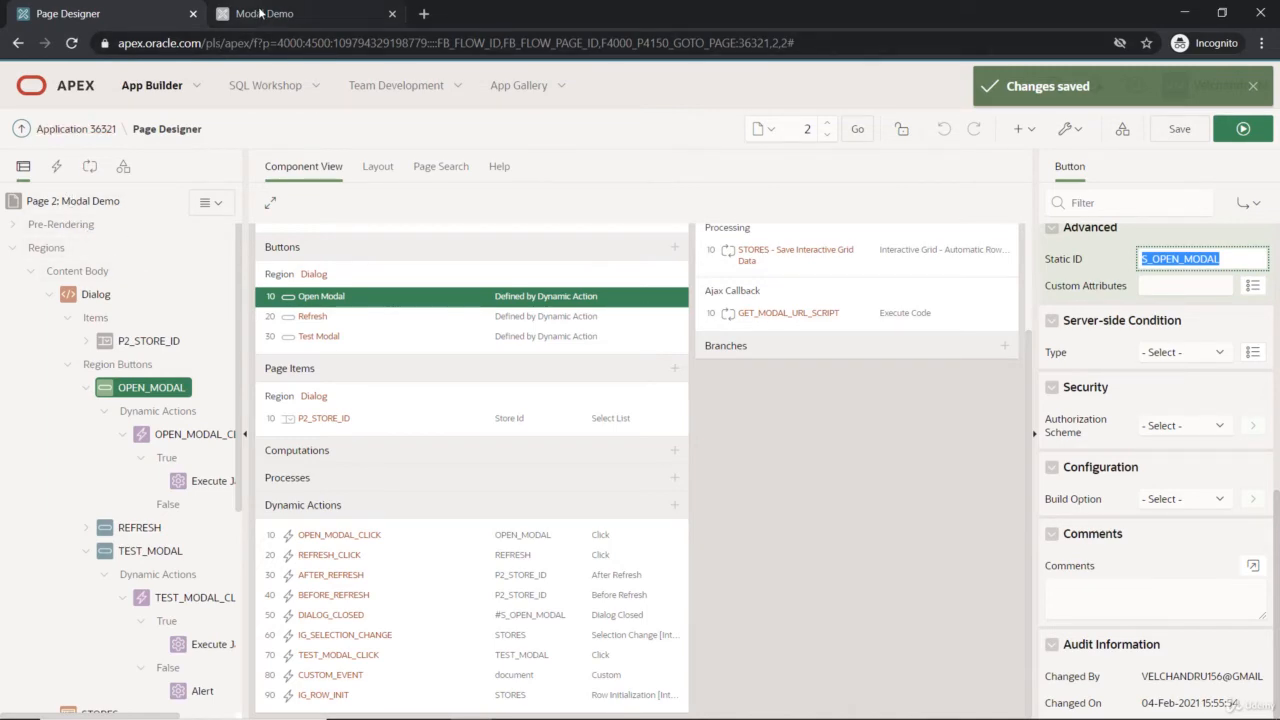
Switch from Page Designer back to the running Modal Demo page's console.
click(264, 12)
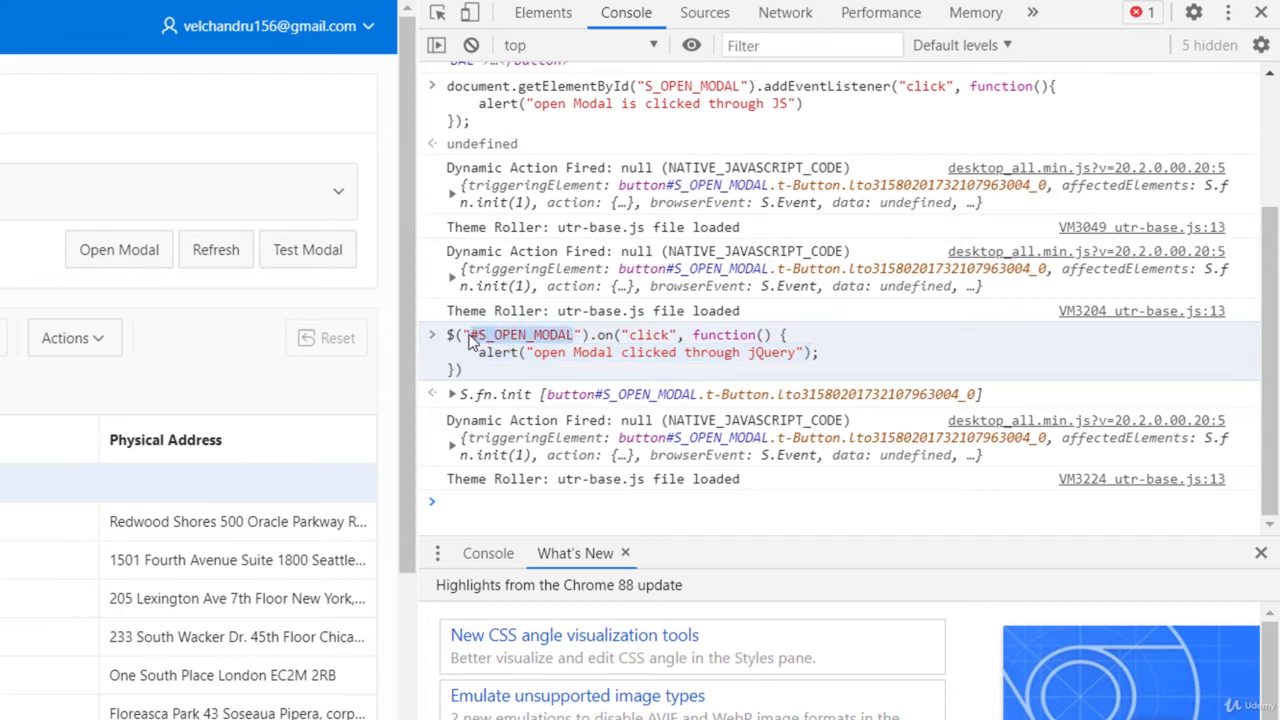
mouse_move(436, 338)
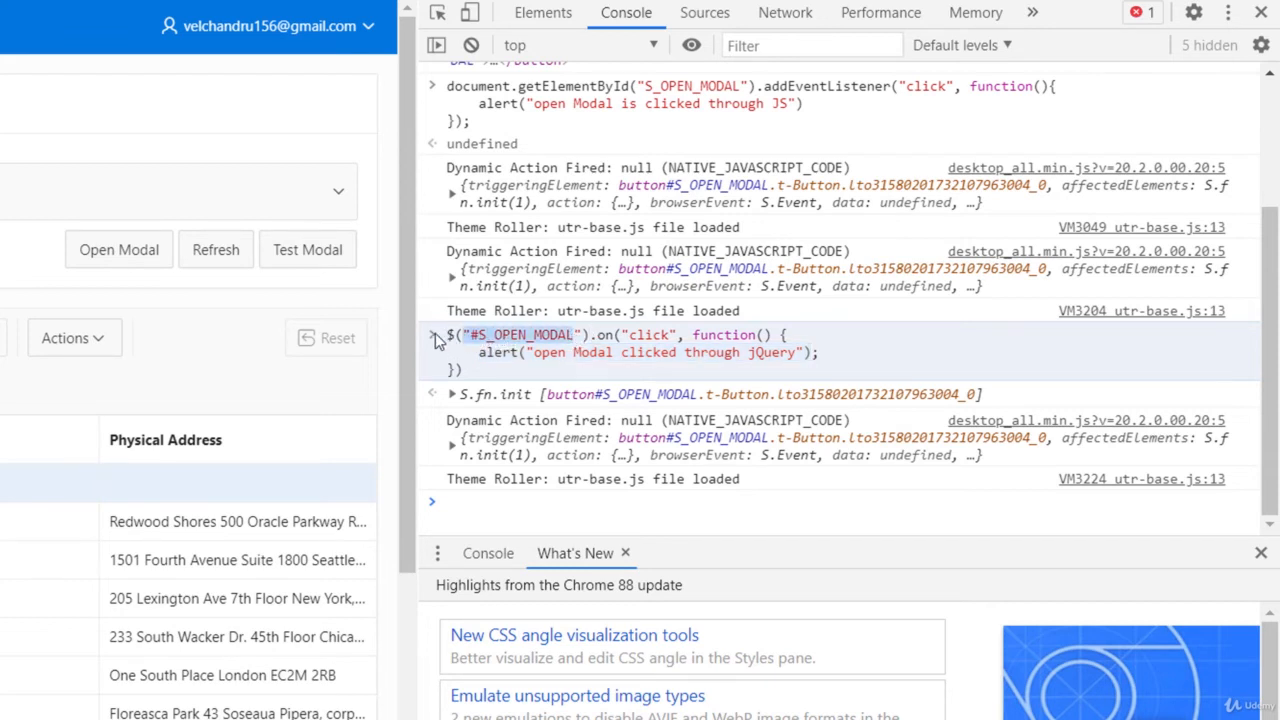